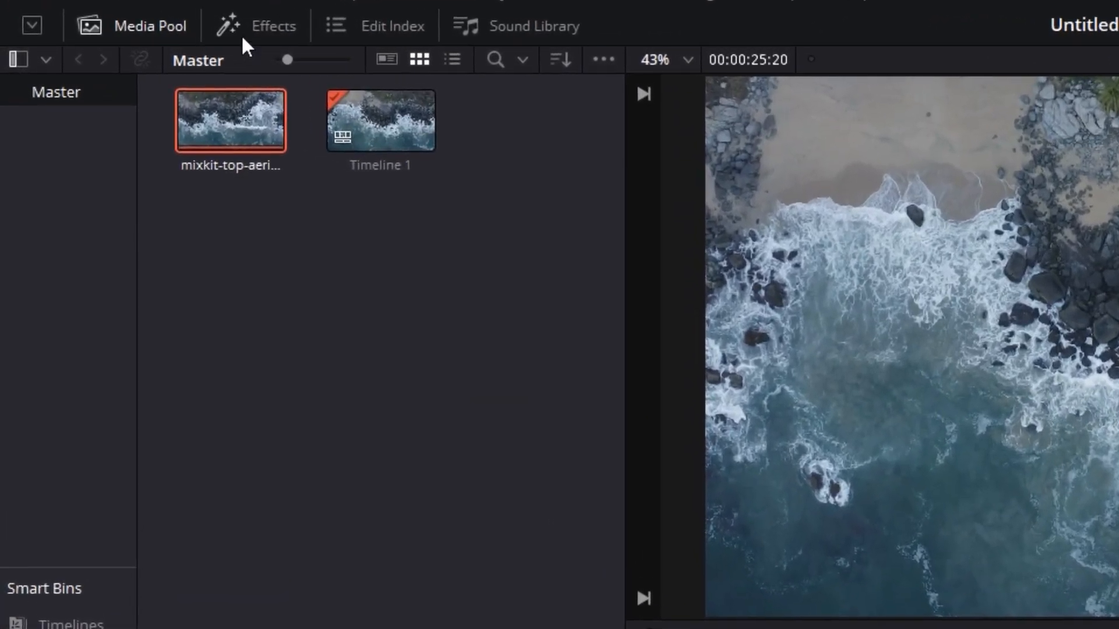
- Drop an Adjustment Clip from the Effects toolbox onto V2 and scroll to Resolve FX Stylize
{"action": "left_click", "coordinate": [274, 27]}
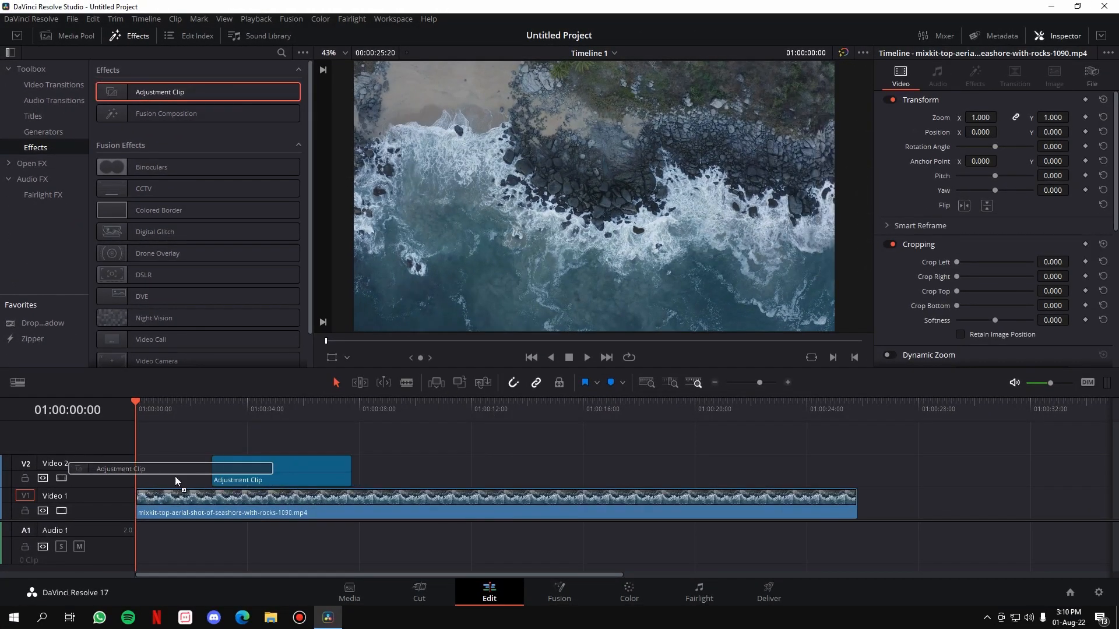
{"action": "left_click_drag", "start_coordinate": [271, 468], "coordinate": [412, 469]}
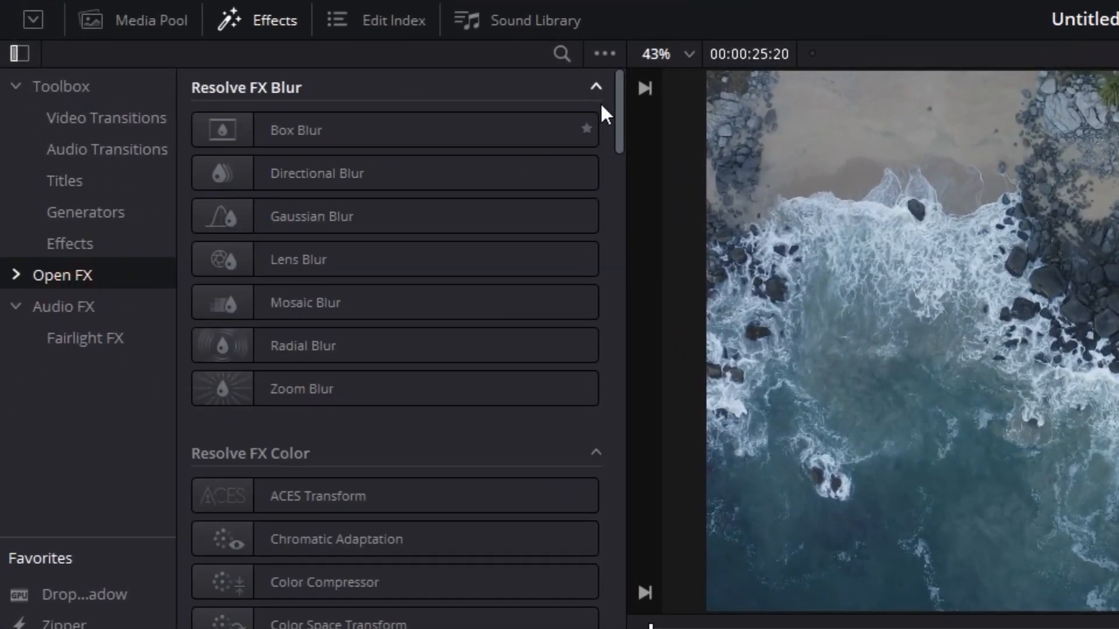
{"action": "scroll", "scroll_direction": "down", "scroll_amount": 3}
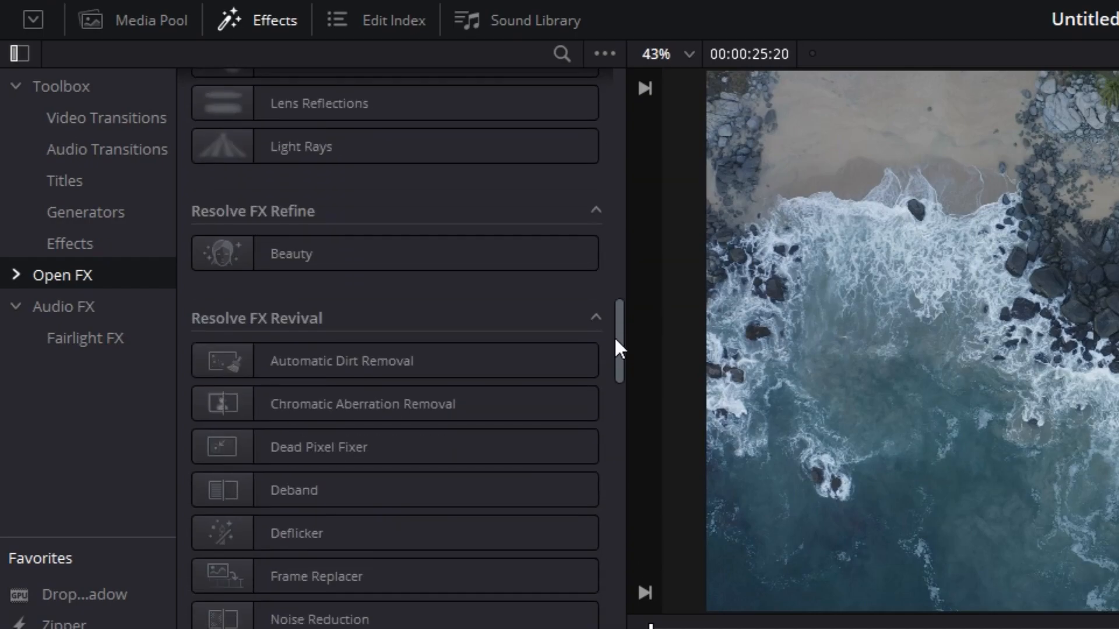
{"action": "scroll", "scroll_direction": "down", "scroll_amount": 3}
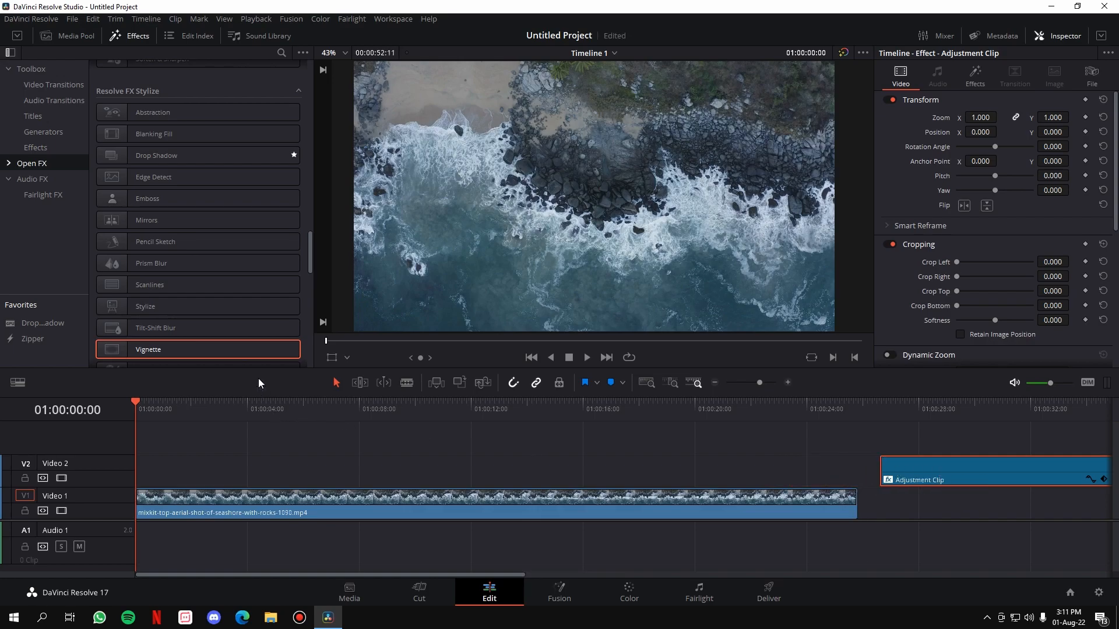
- Apply Vignette to the adjustment clip and move it to the start of V2 over the footage
{"action": "left_click_drag", "start_coordinate": [148, 349], "coordinate": [424, 497]}
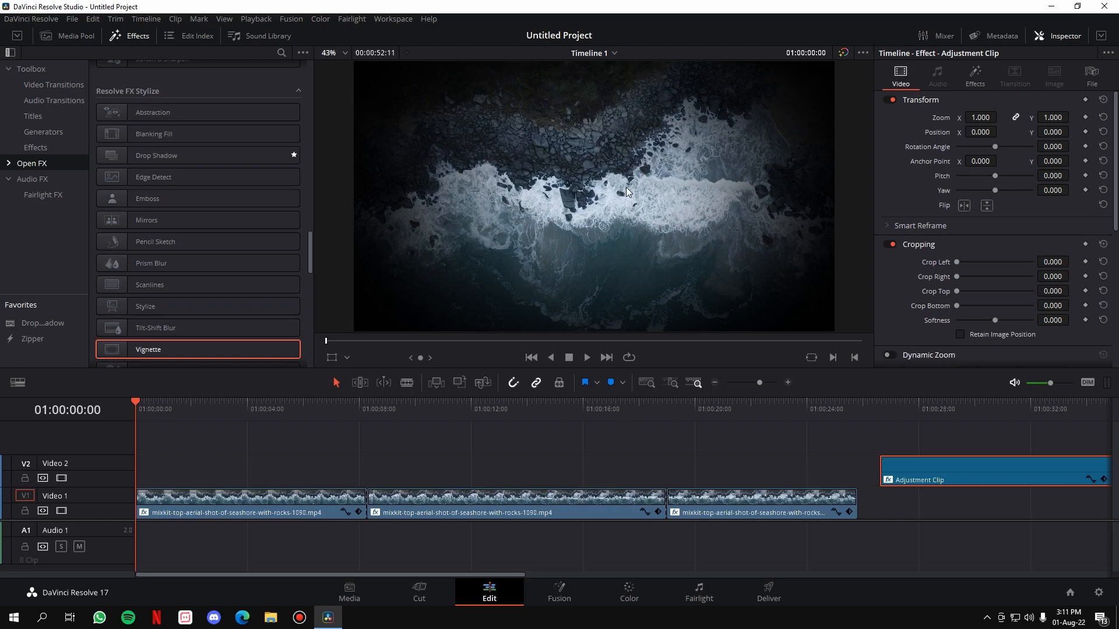
{"action": "left_click", "coordinate": [278, 499]}
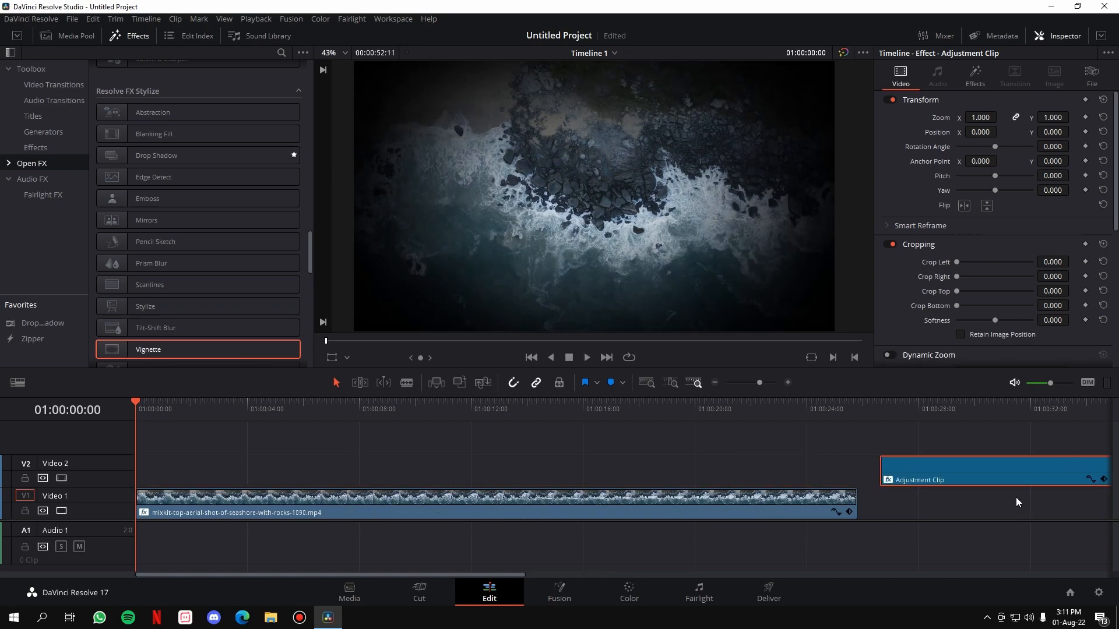
{"action": "left_click_drag", "start_coordinate": [991, 469], "coordinate": [496, 469]}
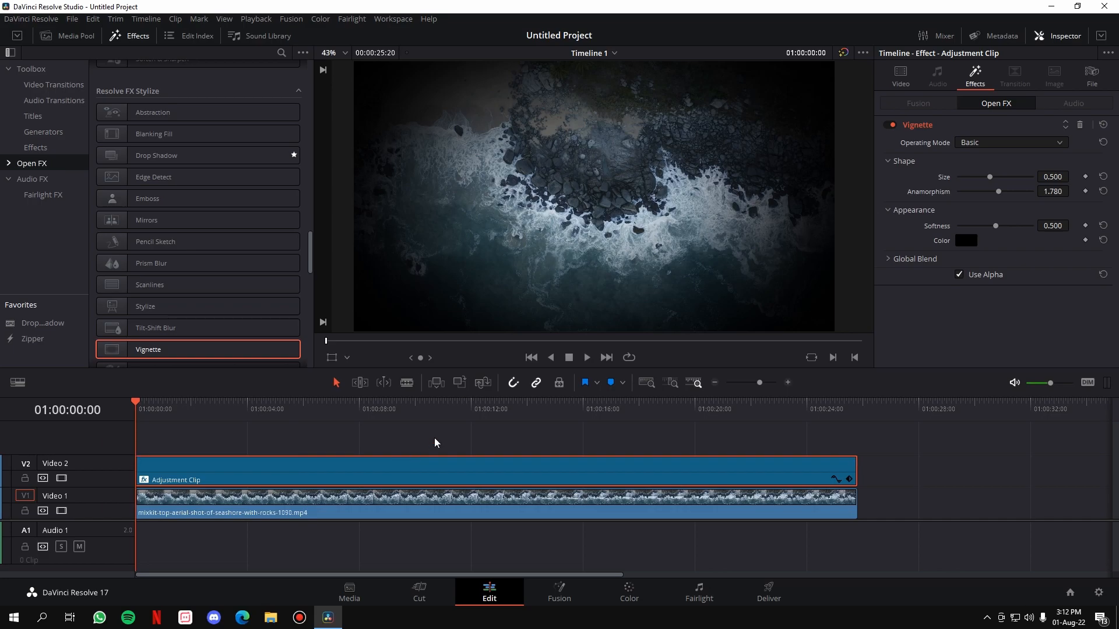
- Show the adjustment clip's Vignette settings in the Inspector, leaving Operating Mode on Basic
{"action": "left_click", "coordinate": [888, 259]}
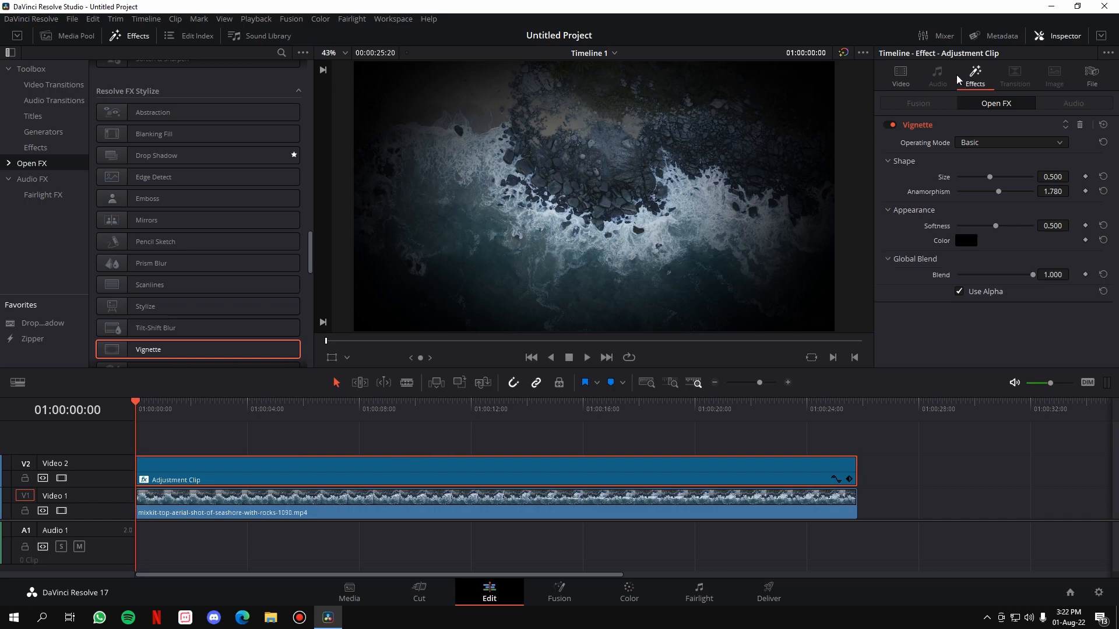
{"action": "left_click", "coordinate": [334, 480]}
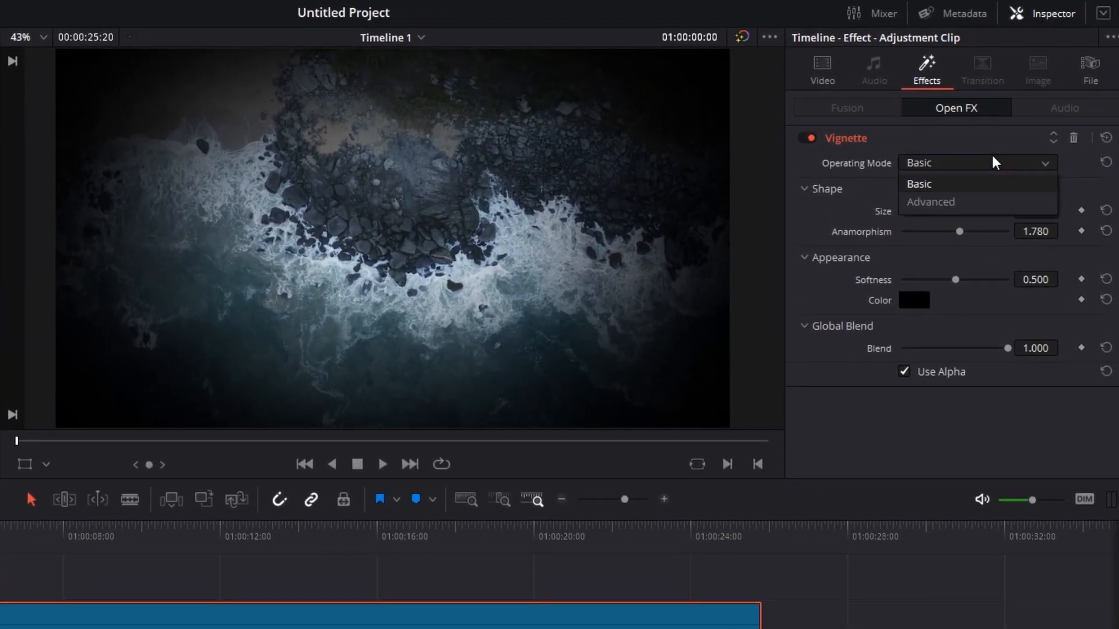
{"action": "mouse_move", "coordinate": [959, 168]}
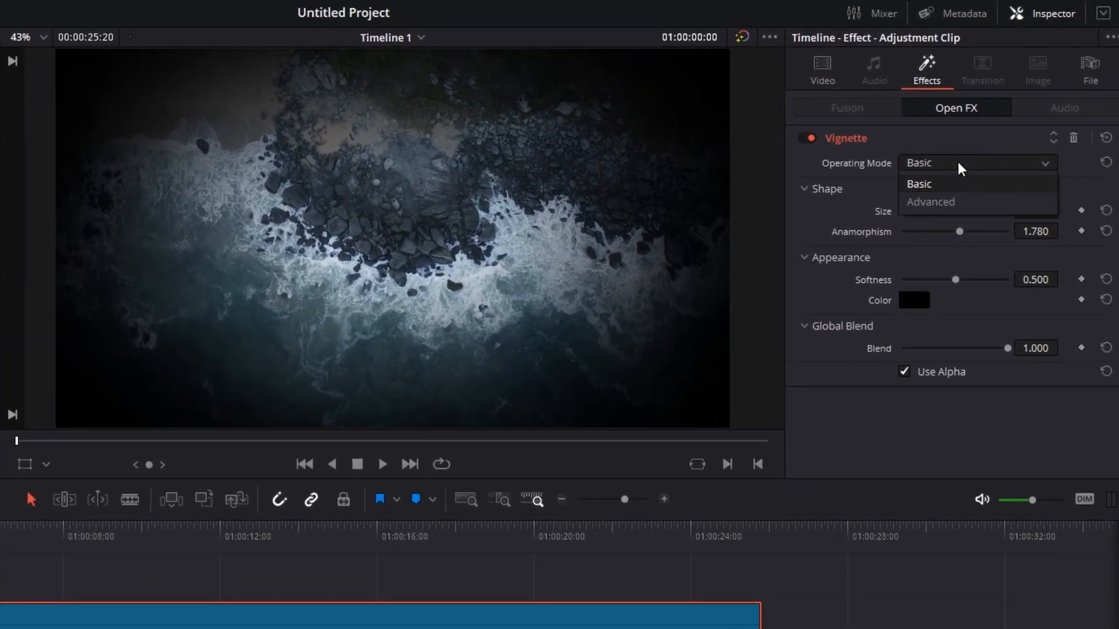
{"action": "left_click", "coordinate": [919, 184]}
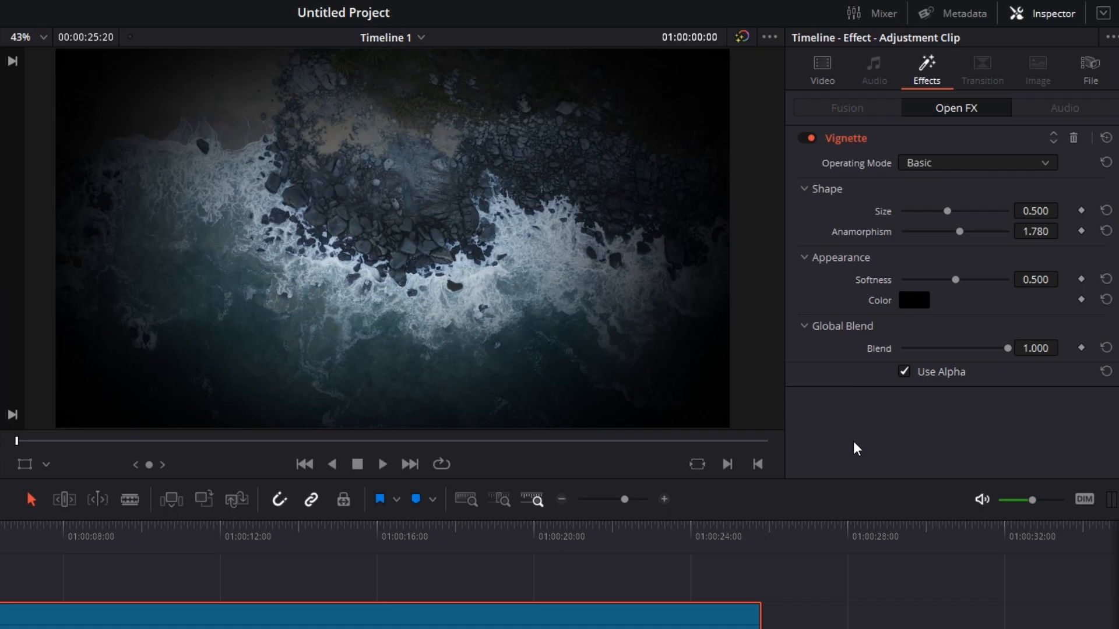
{"action": "mouse_move", "coordinate": [882, 218]}
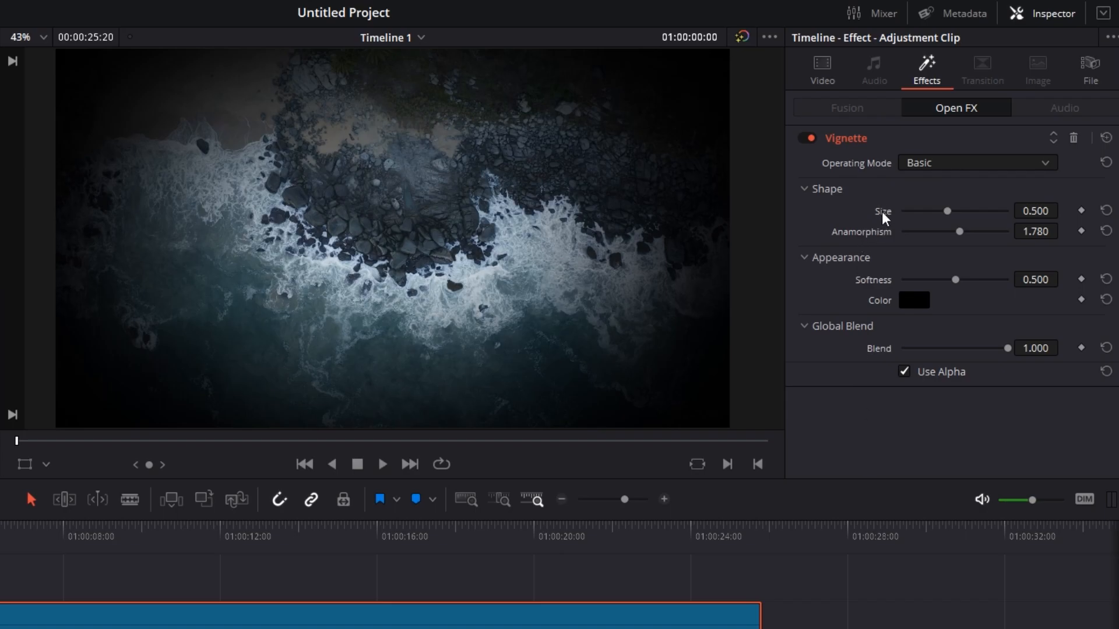
{"action": "mouse_move", "coordinate": [884, 217]}
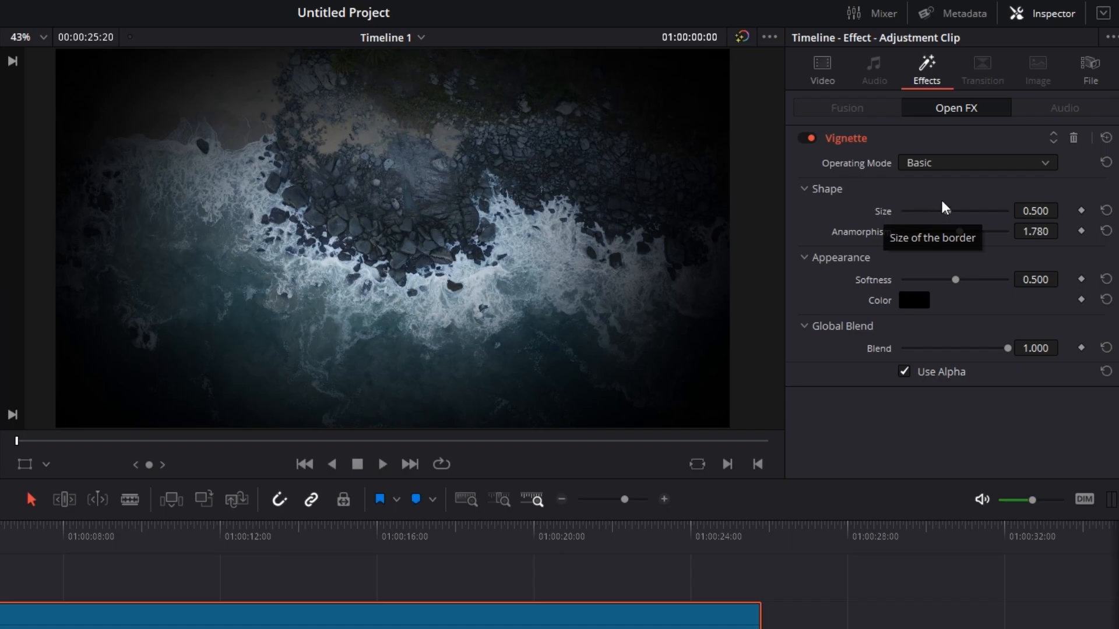
- Adjust the Size, Anamorphism and Softness sliders to 0.810, 2.027 and 0.674
{"action": "left_click_drag", "start_coordinate": [954, 210], "coordinate": [921, 210]}
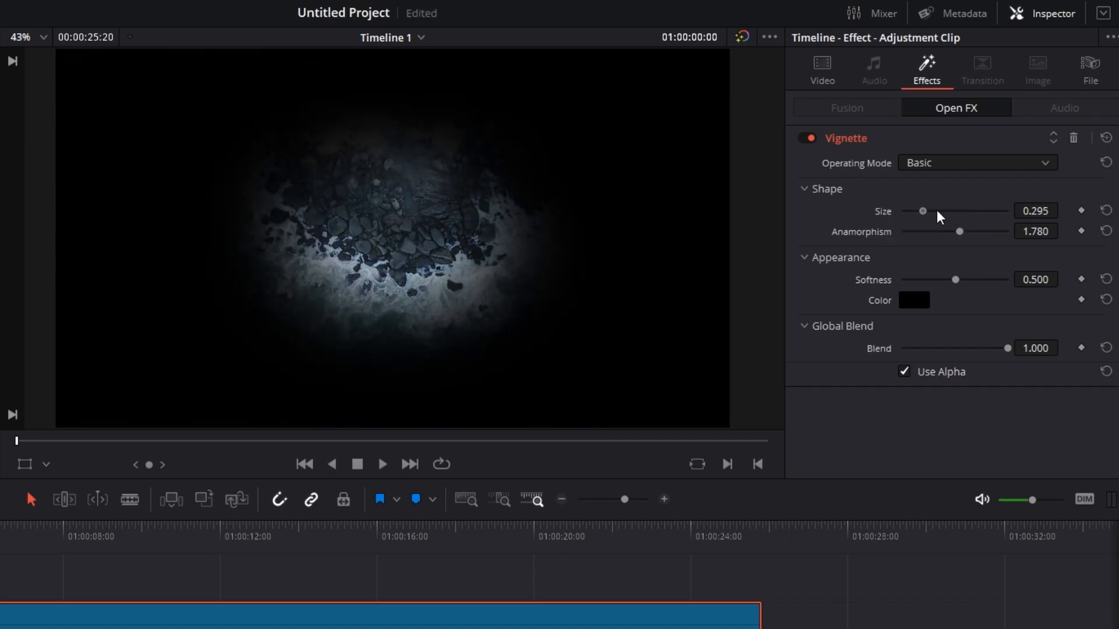
{"action": "left_click_drag", "start_coordinate": [922, 211], "coordinate": [989, 211]}
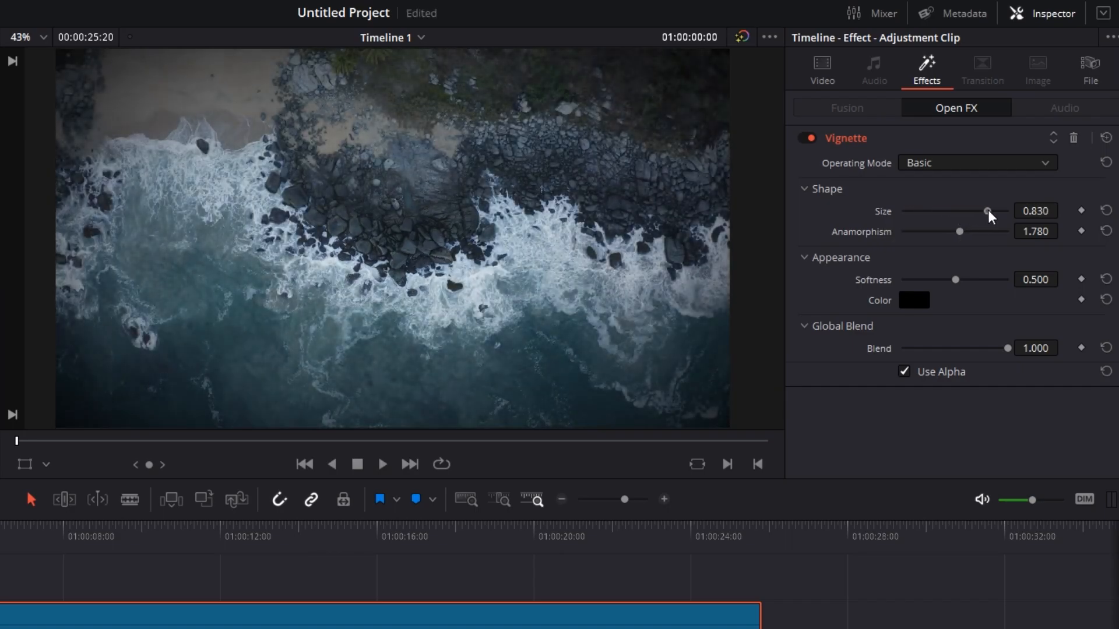
{"action": "left_click_drag", "start_coordinate": [990, 211], "coordinate": [984, 210]}
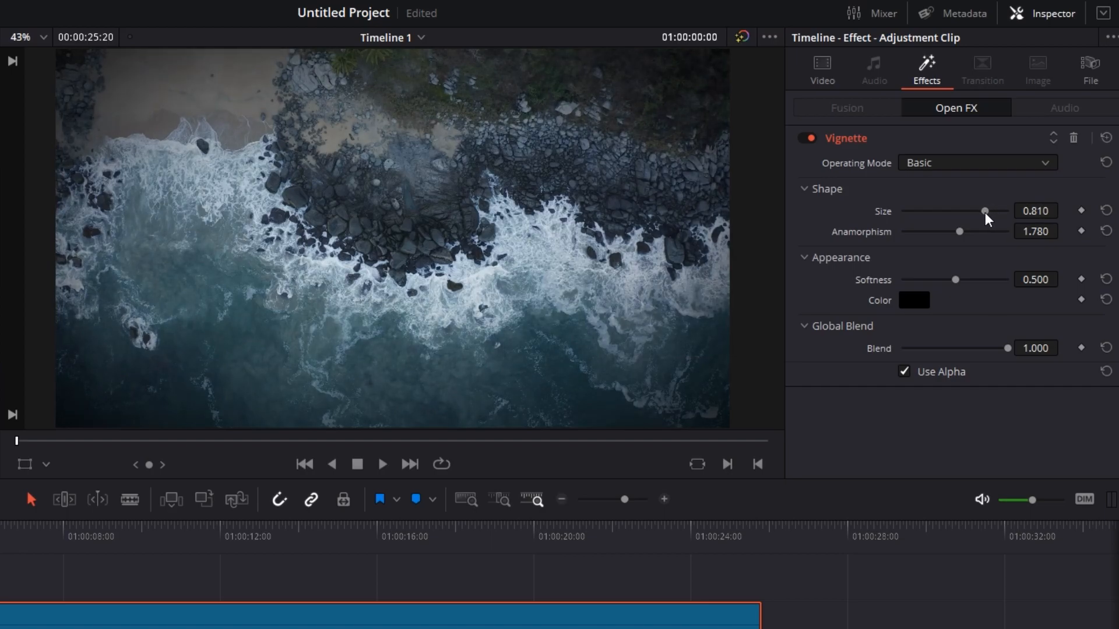
{"action": "mouse_move", "coordinate": [960, 233]}
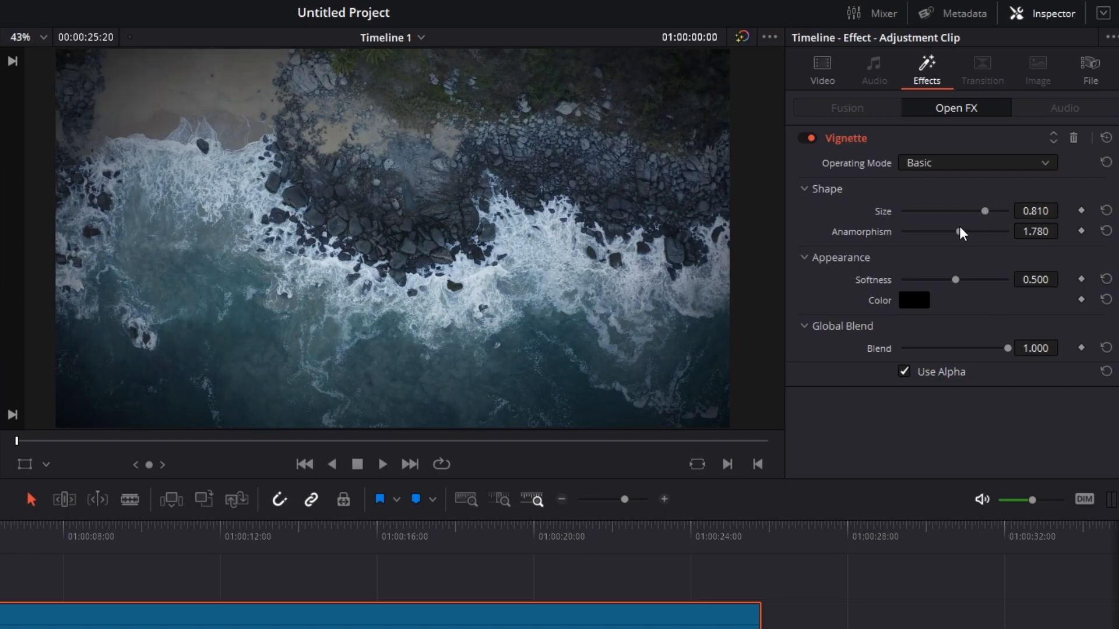
{"action": "left_click_drag", "start_coordinate": [960, 231], "coordinate": [981, 232]}
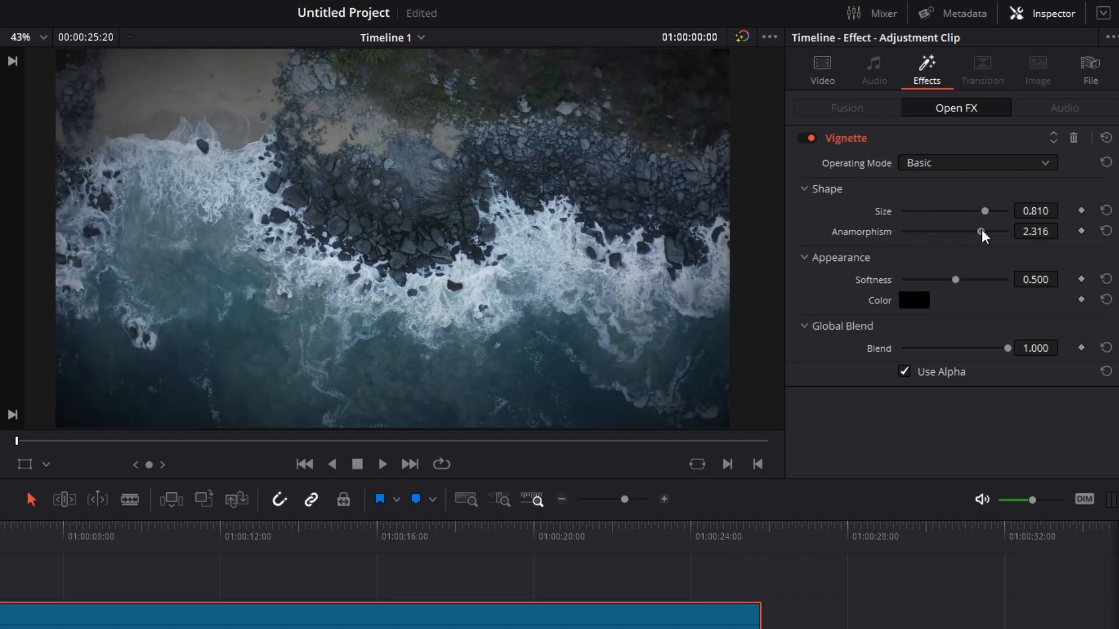
{"action": "left_click_drag", "start_coordinate": [994, 231], "coordinate": [968, 231]}
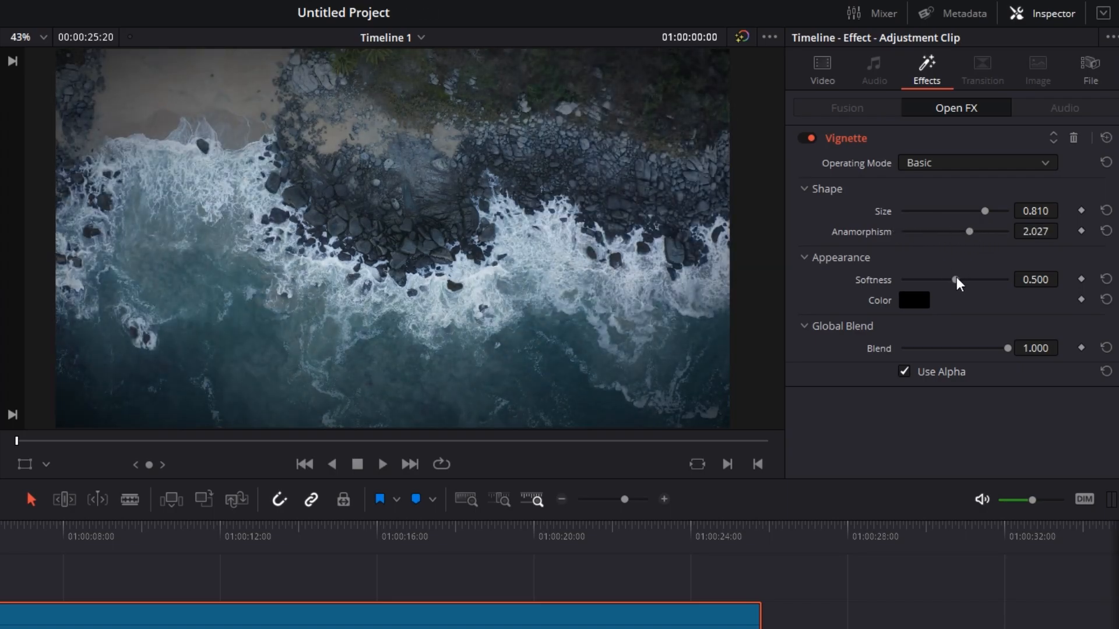
{"action": "left_click_drag", "start_coordinate": [953, 279], "coordinate": [999, 279]}
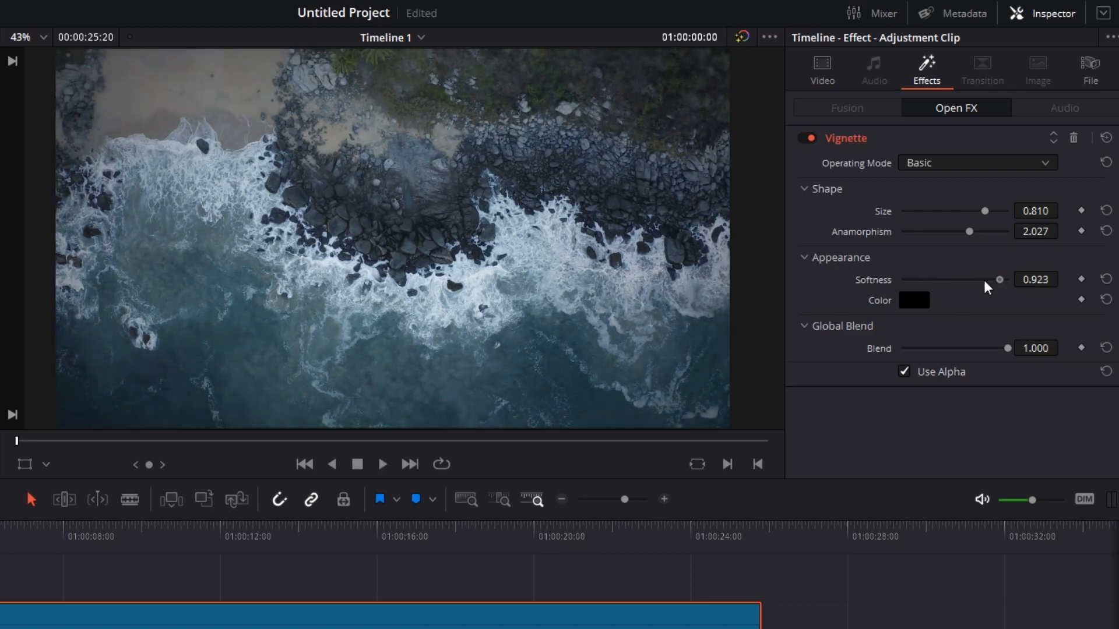
{"action": "left_click_drag", "start_coordinate": [999, 279], "coordinate": [984, 280]}
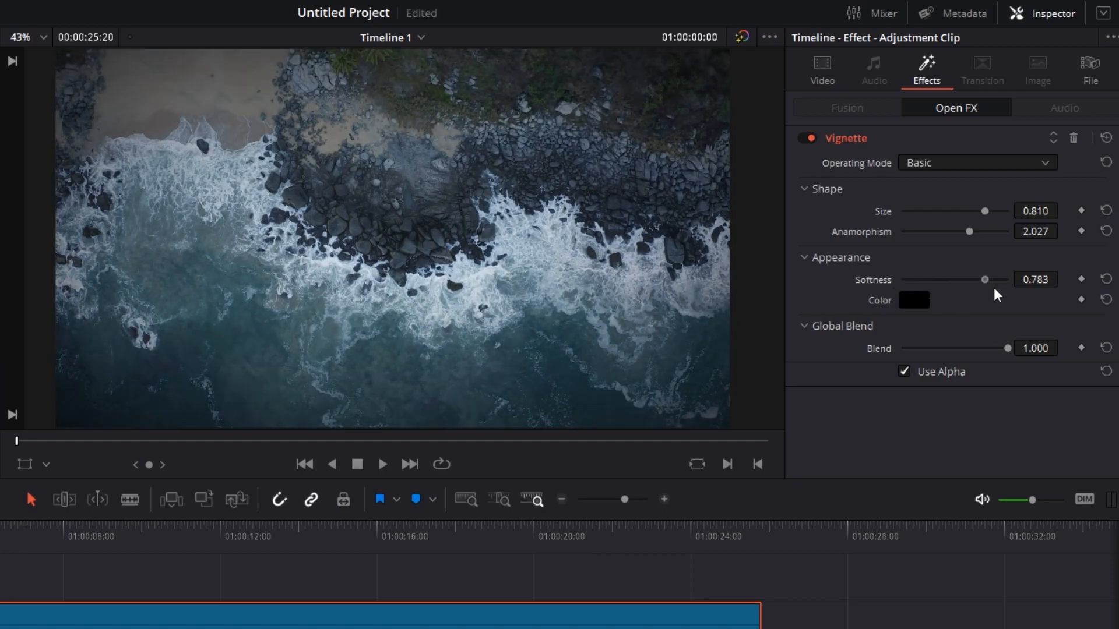
{"action": "left_click_drag", "start_coordinate": [984, 279], "coordinate": [972, 279]}
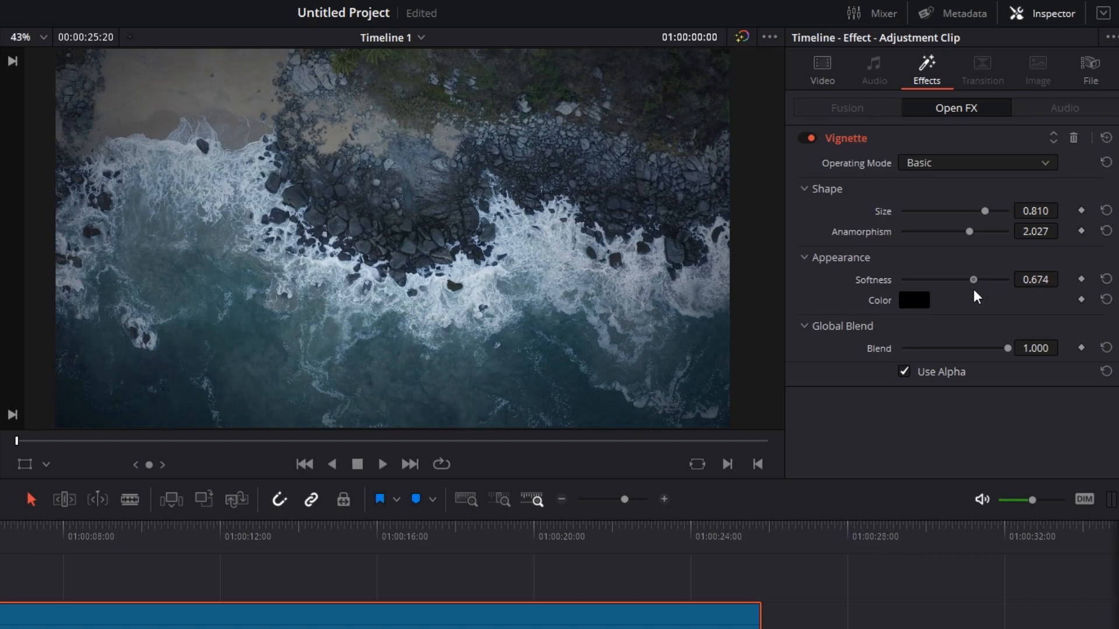
{"action": "left_click", "coordinate": [913, 300]}
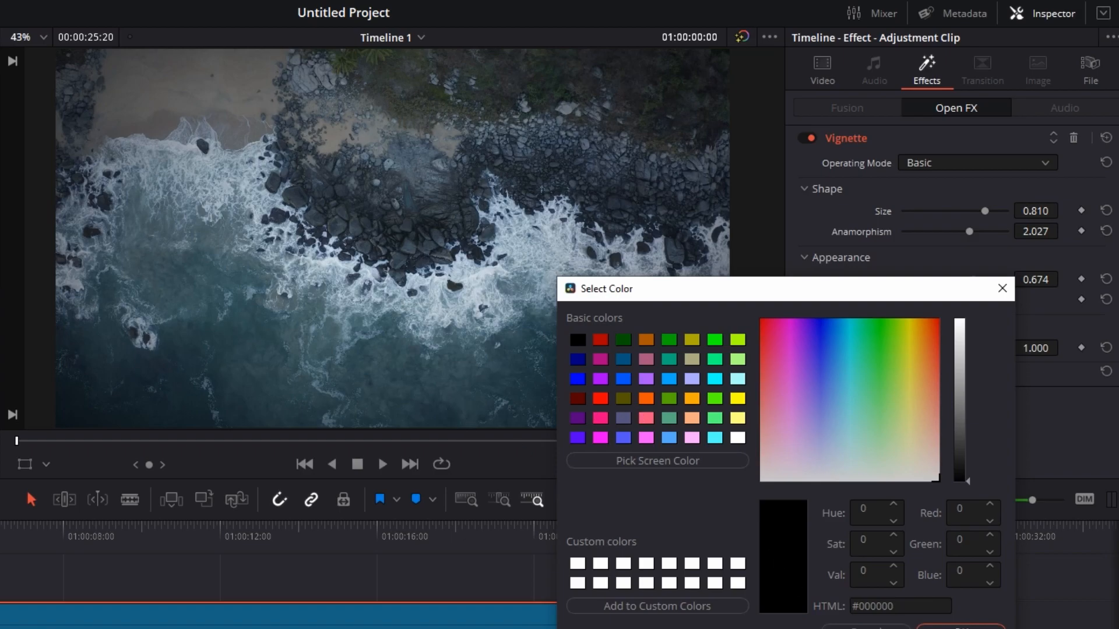
{"action": "left_click", "coordinate": [1001, 288]}
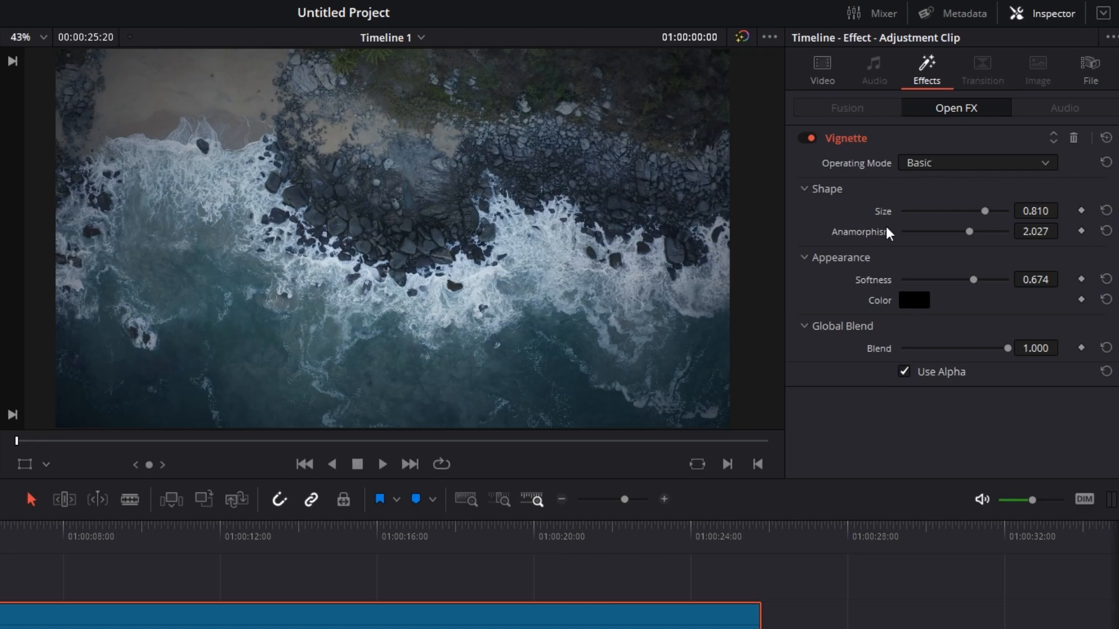
- Drag the Vignette's Global Blend slider down to about 0.845
{"action": "left_click_drag", "start_coordinate": [1004, 348], "coordinate": [1004, 348]}
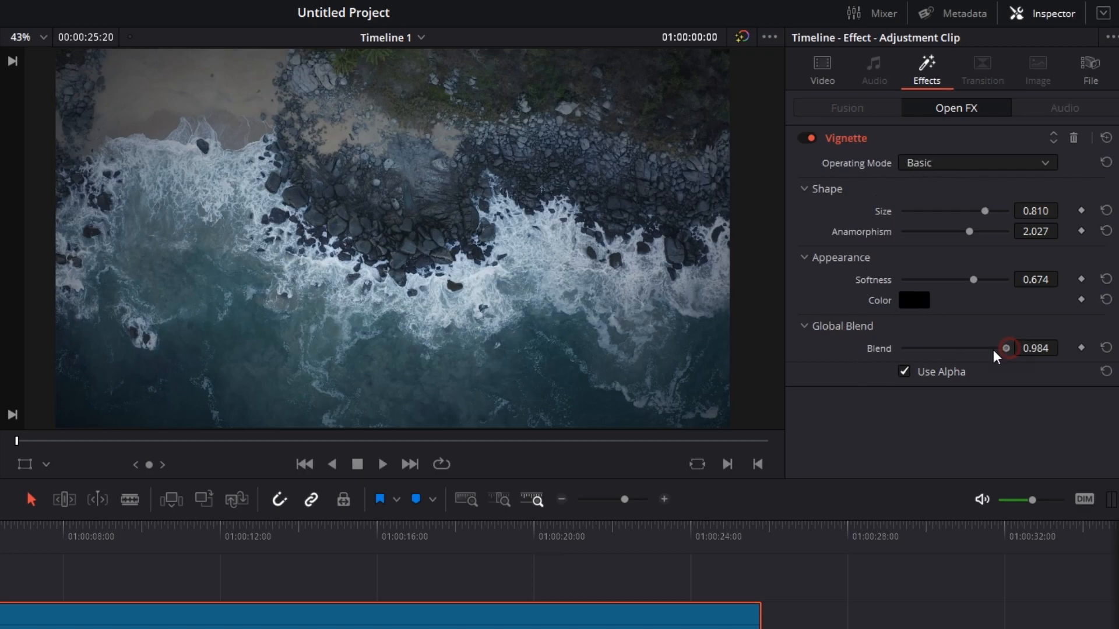
{"action": "left_click_drag", "start_coordinate": [1005, 349], "coordinate": [990, 349]}
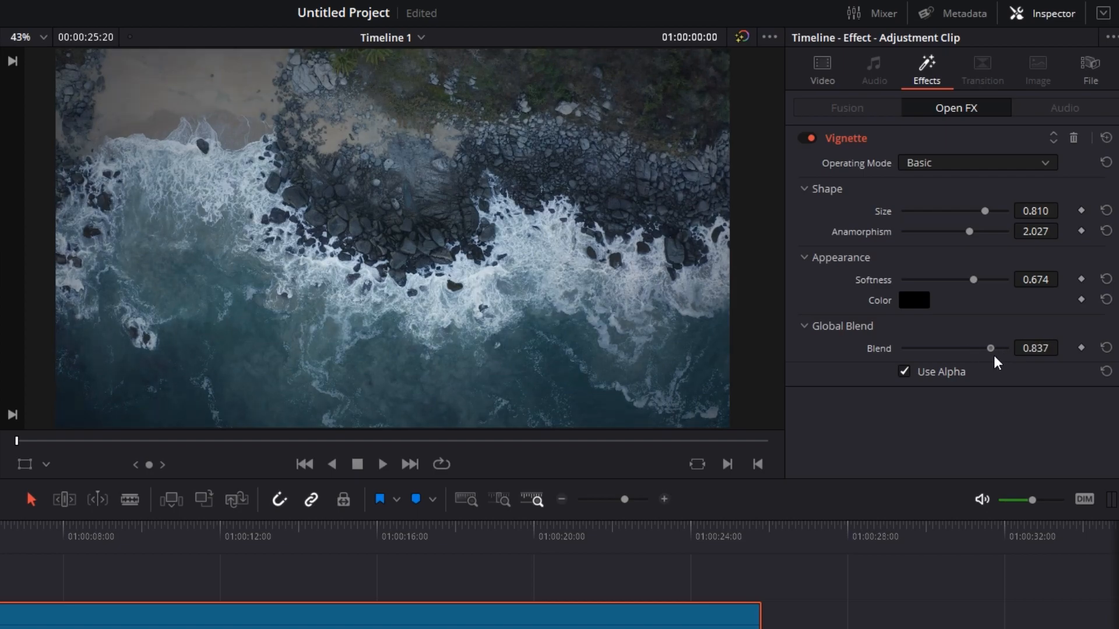
{"action": "left_click_drag", "start_coordinate": [990, 348], "coordinate": [992, 348]}
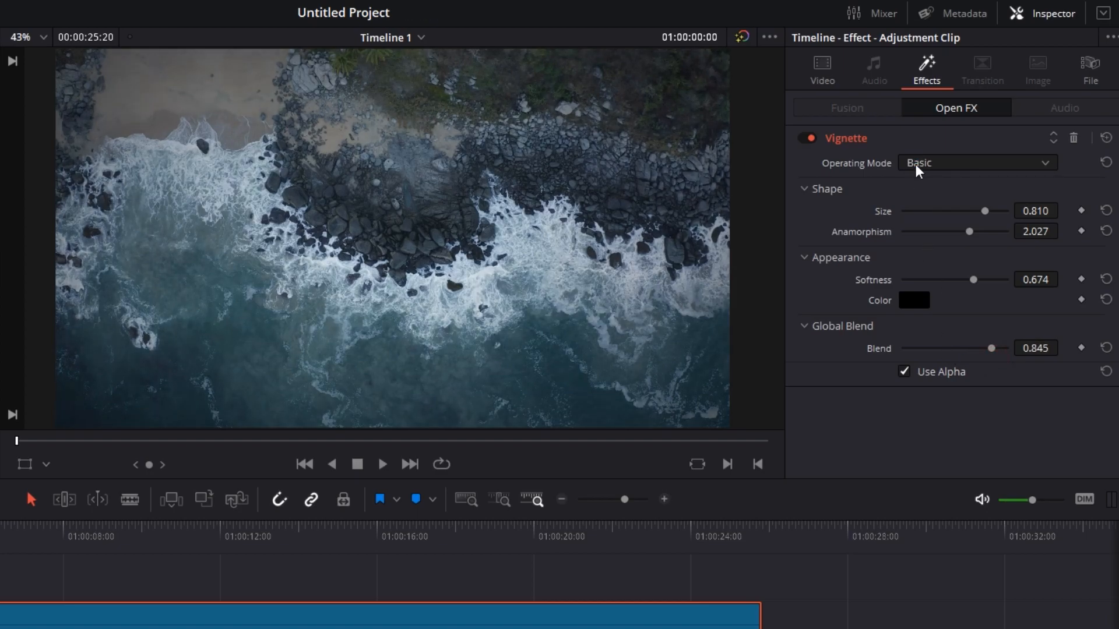
- Set the Vignette Operating Mode to Advanced and keep the Oval border shape
{"action": "left_click", "coordinate": [977, 163]}
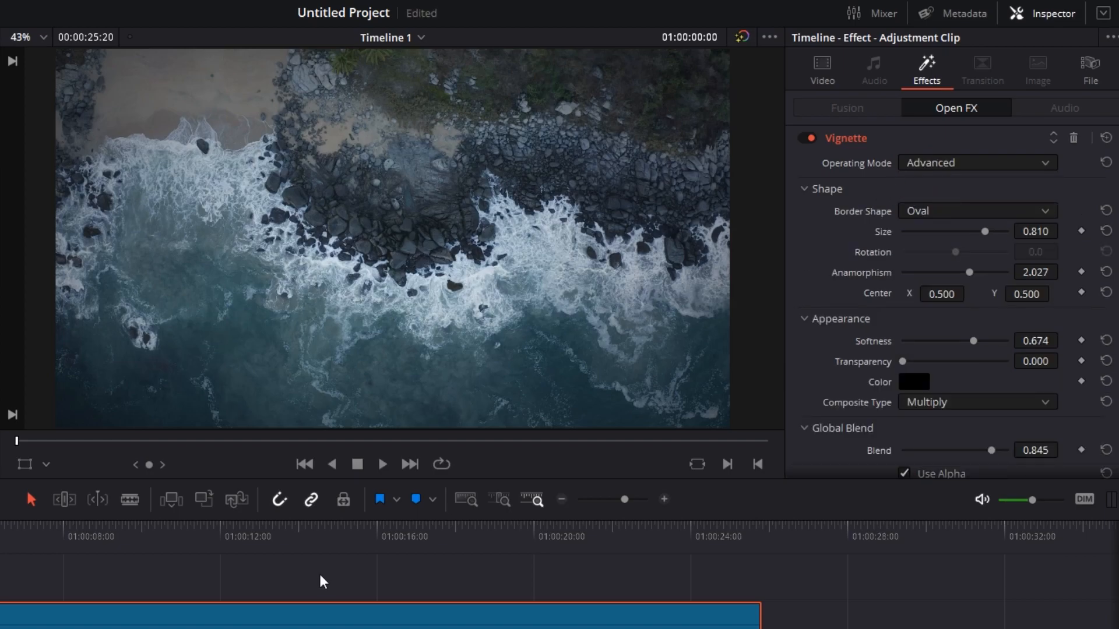
{"action": "mouse_move", "coordinate": [847, 225]}
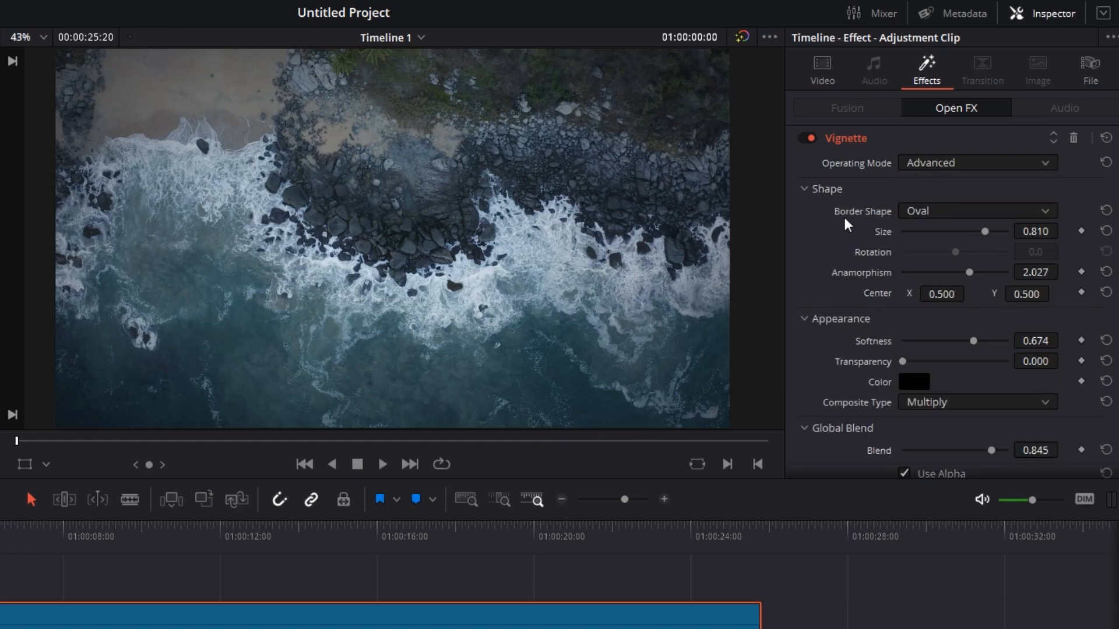
{"action": "left_click", "coordinate": [977, 211]}
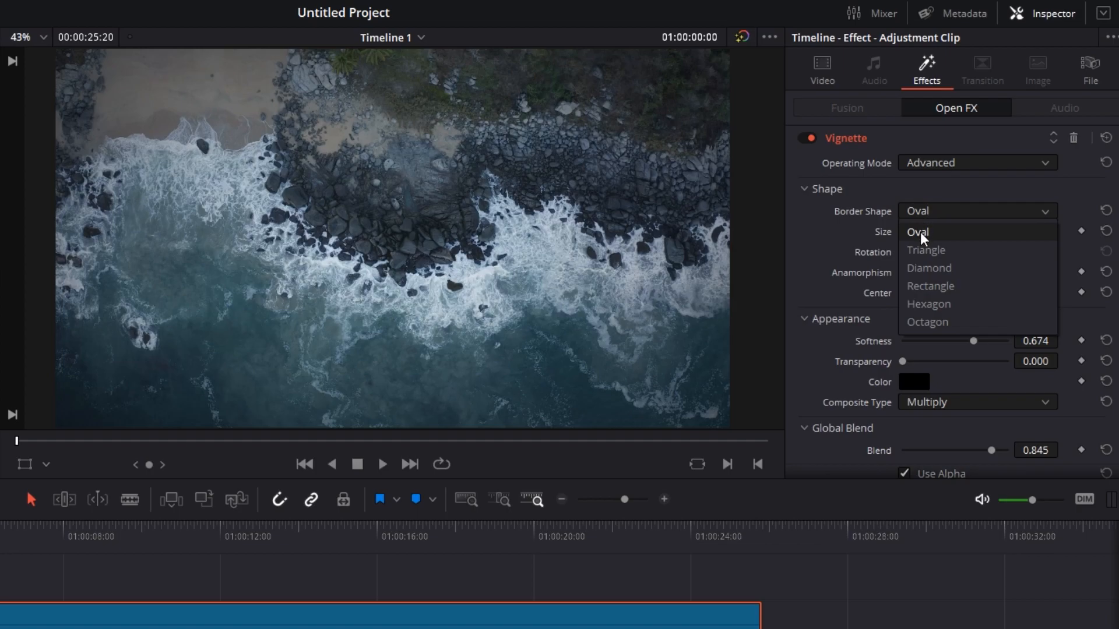
{"action": "mouse_move", "coordinate": [927, 323]}
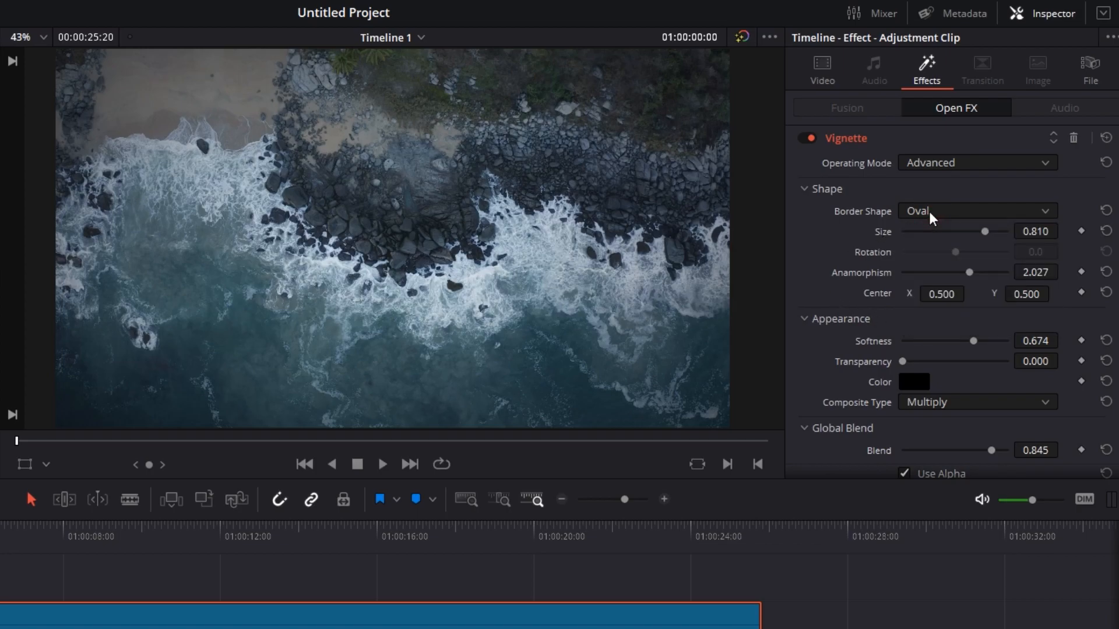
{"action": "mouse_move", "coordinate": [875, 279]}
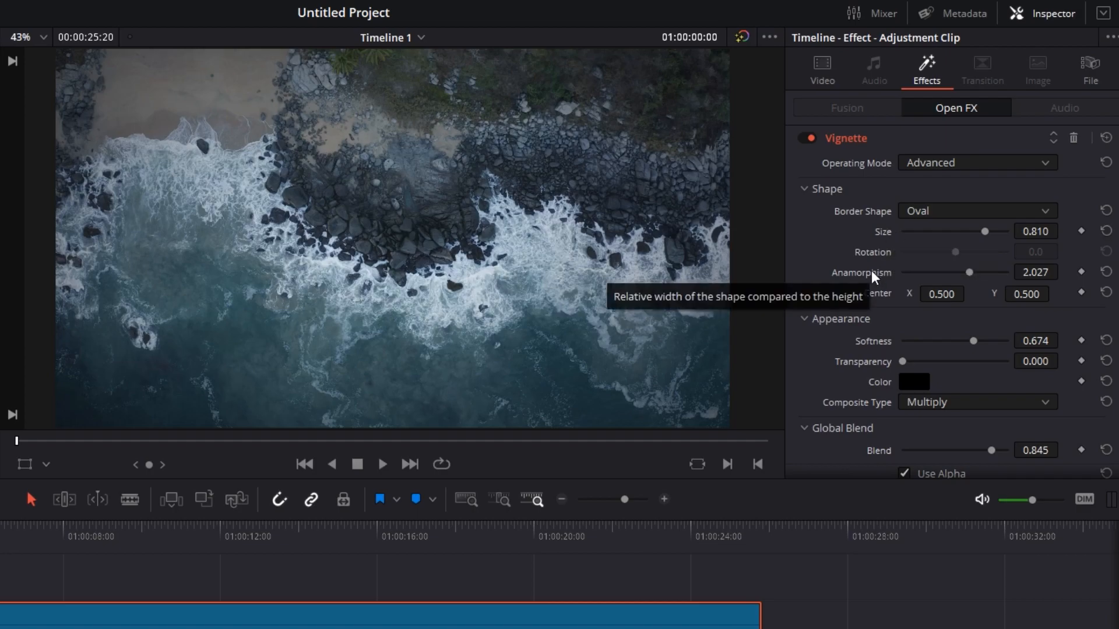
{"action": "mouse_move", "coordinate": [900, 338]}
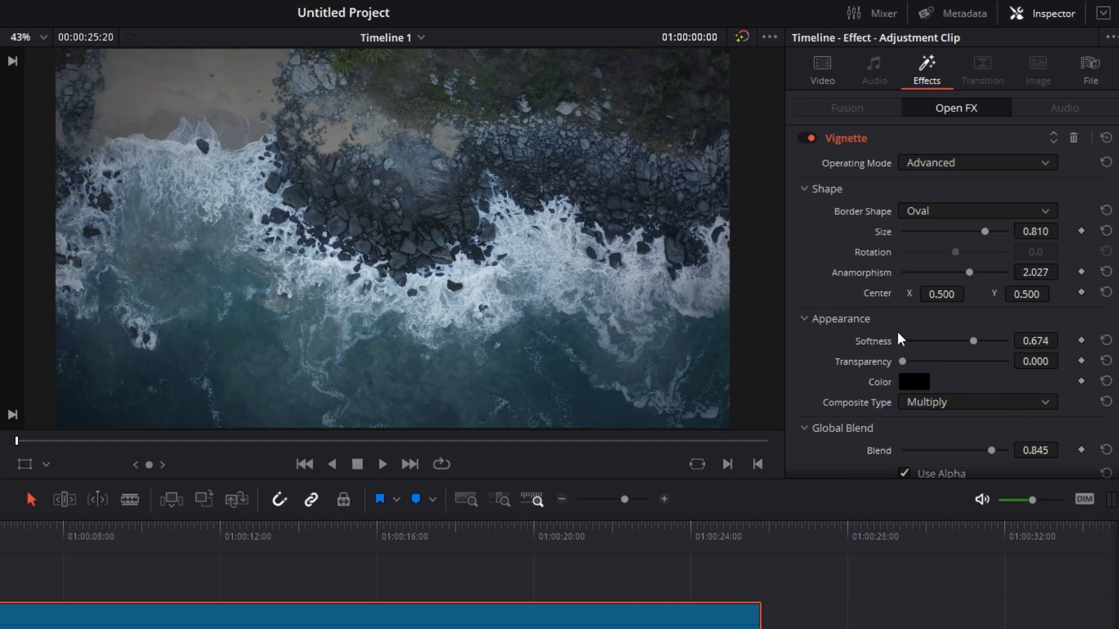
{"action": "mouse_move", "coordinate": [929, 318]}
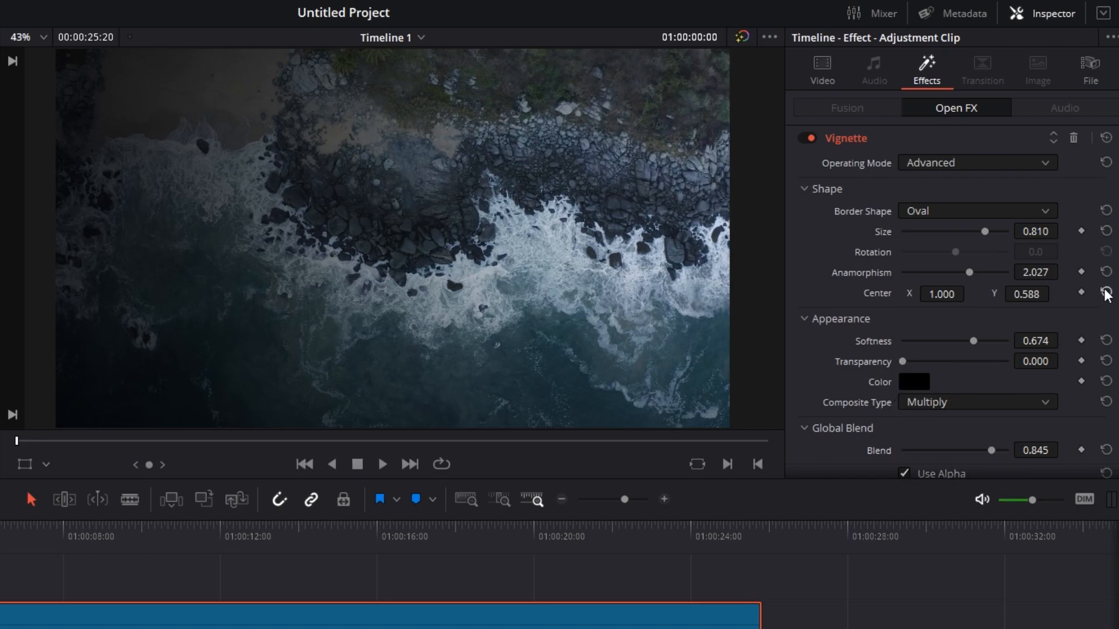
{"action": "left_click", "coordinate": [1104, 307]}
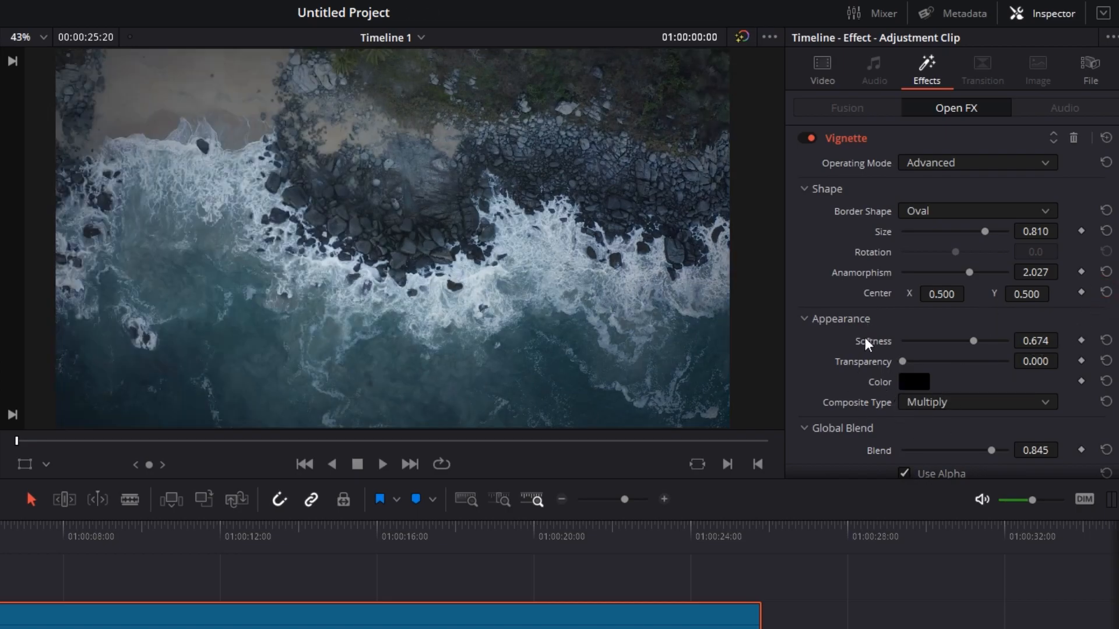
{"action": "left_click_drag", "start_coordinate": [901, 361], "coordinate": [903, 361]}
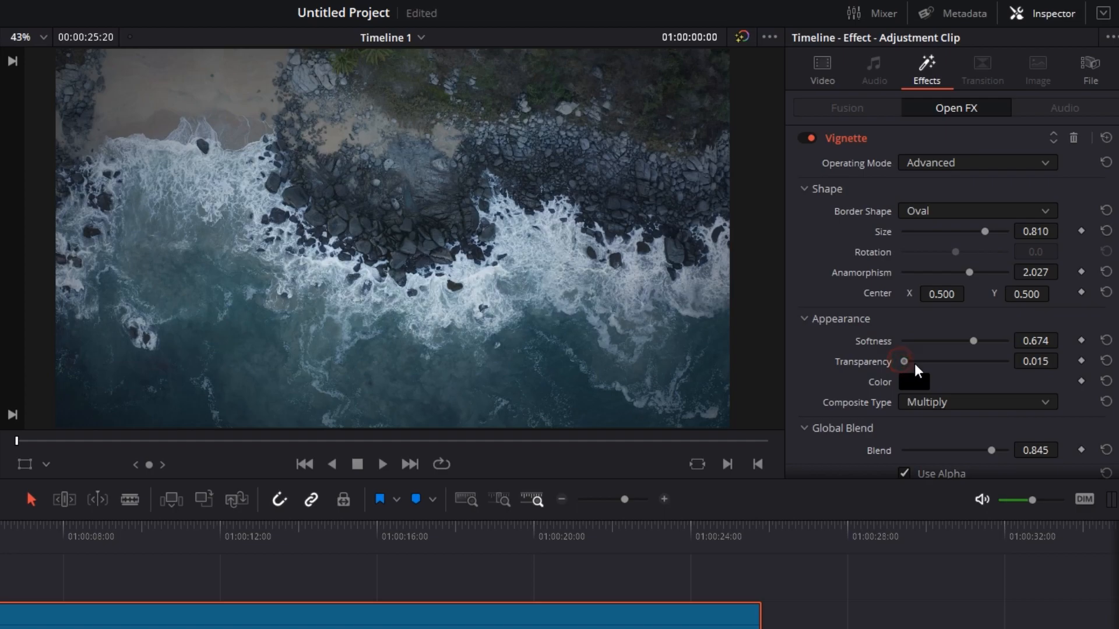
{"action": "left_click_drag", "start_coordinate": [903, 361], "coordinate": [901, 361]}
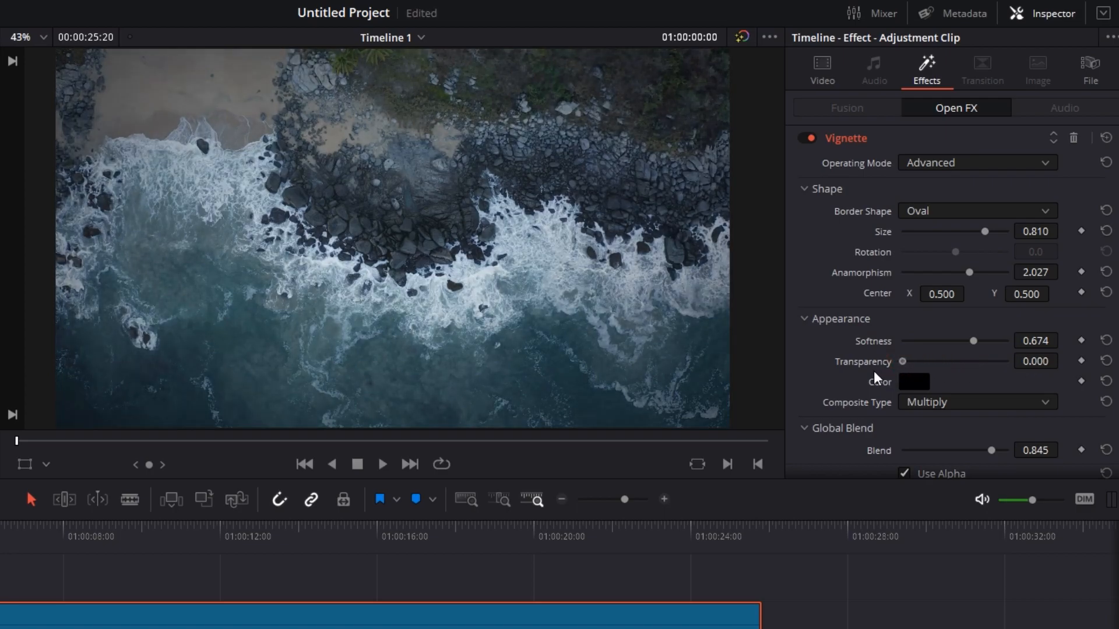
{"action": "left_click_drag", "start_coordinate": [902, 361], "coordinate": [968, 361]}
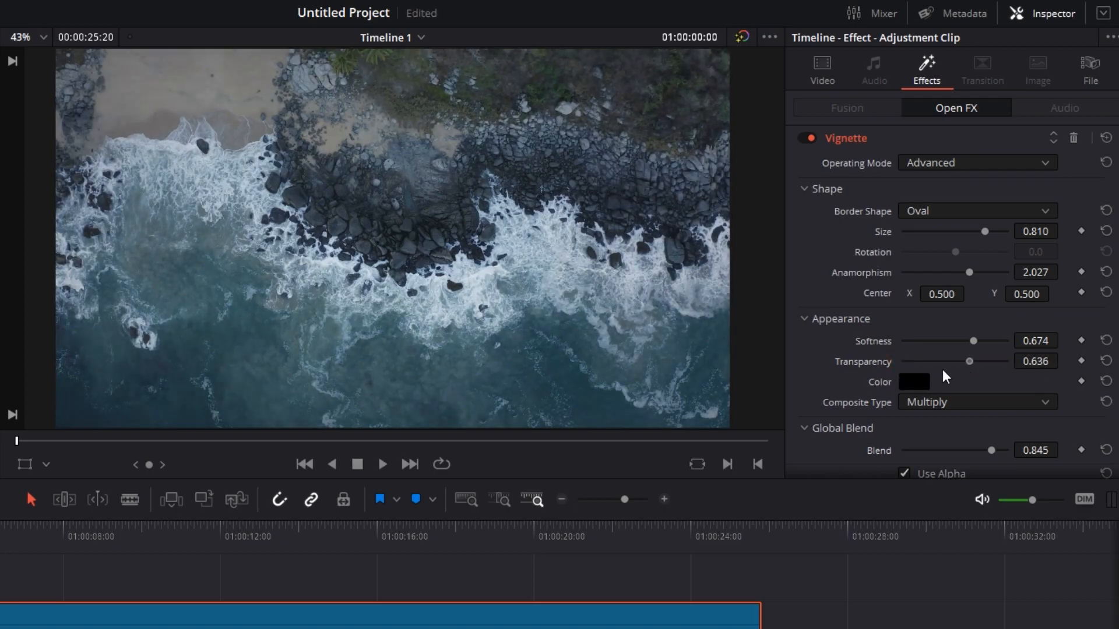
{"action": "left_click_drag", "start_coordinate": [969, 361], "coordinate": [1006, 362]}
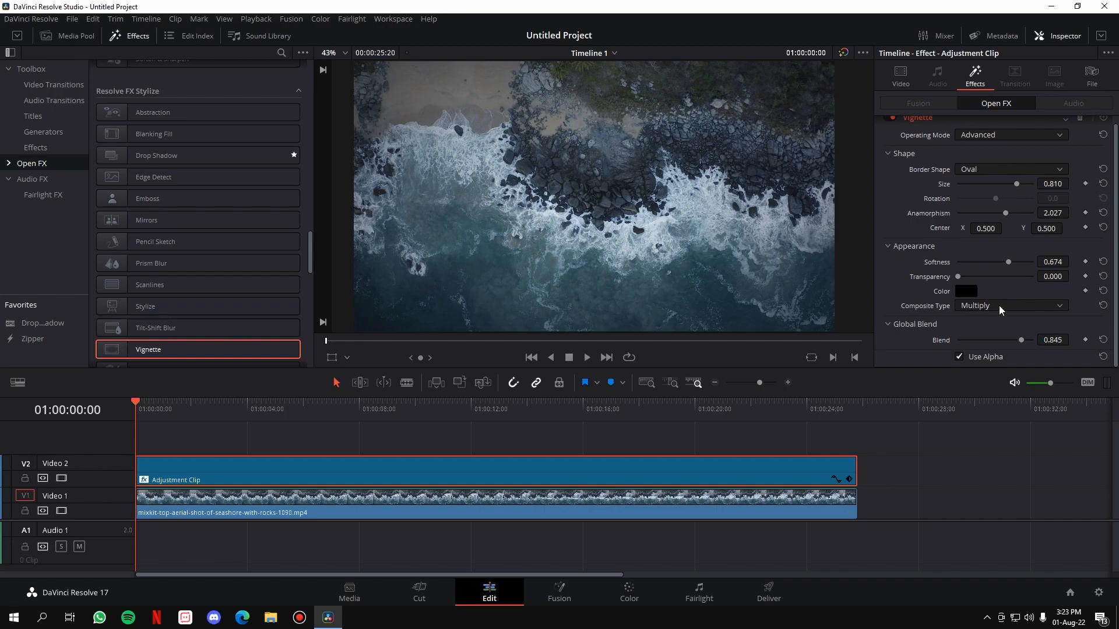
- Change the Vignette's Composite Type from Multiply to Normal
{"action": "left_click", "coordinate": [1010, 305]}
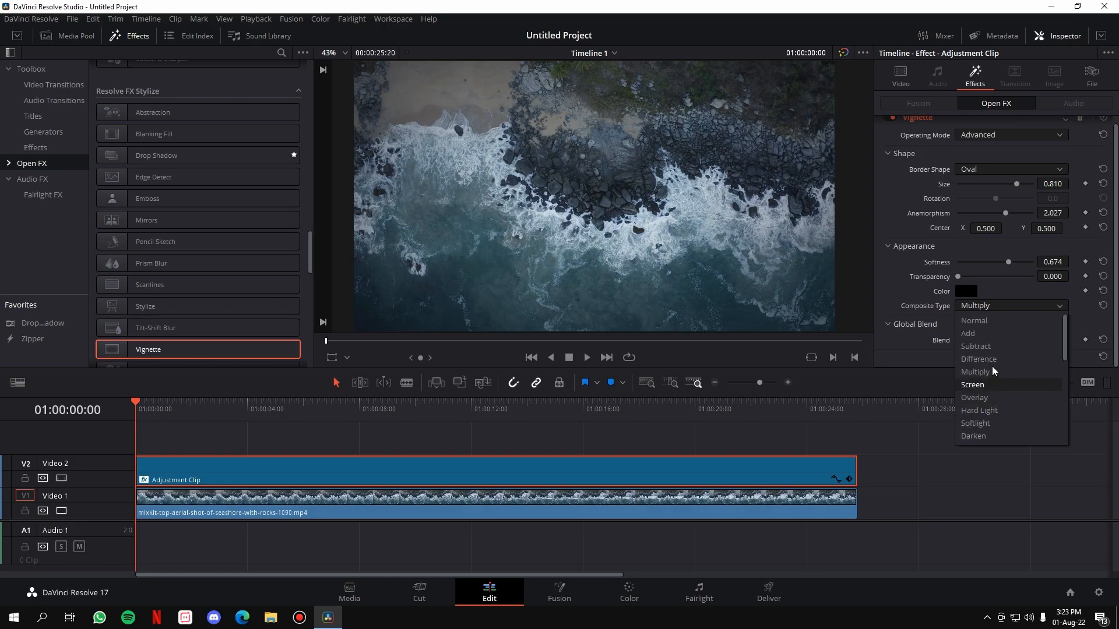
{"action": "mouse_move", "coordinate": [994, 385]}
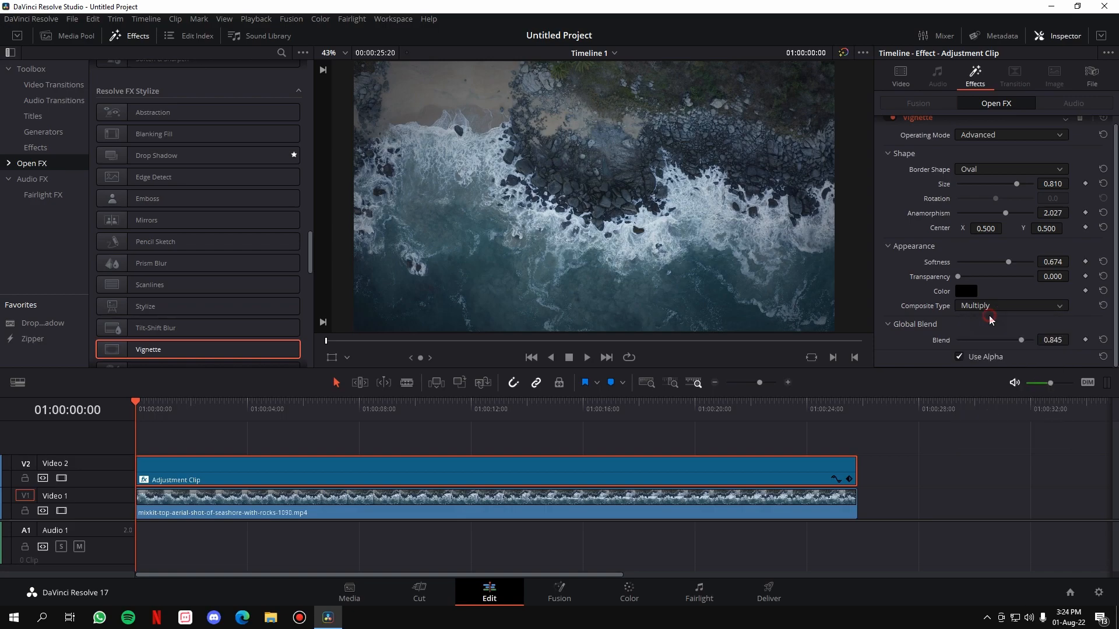
{"action": "left_click", "coordinate": [1010, 306]}
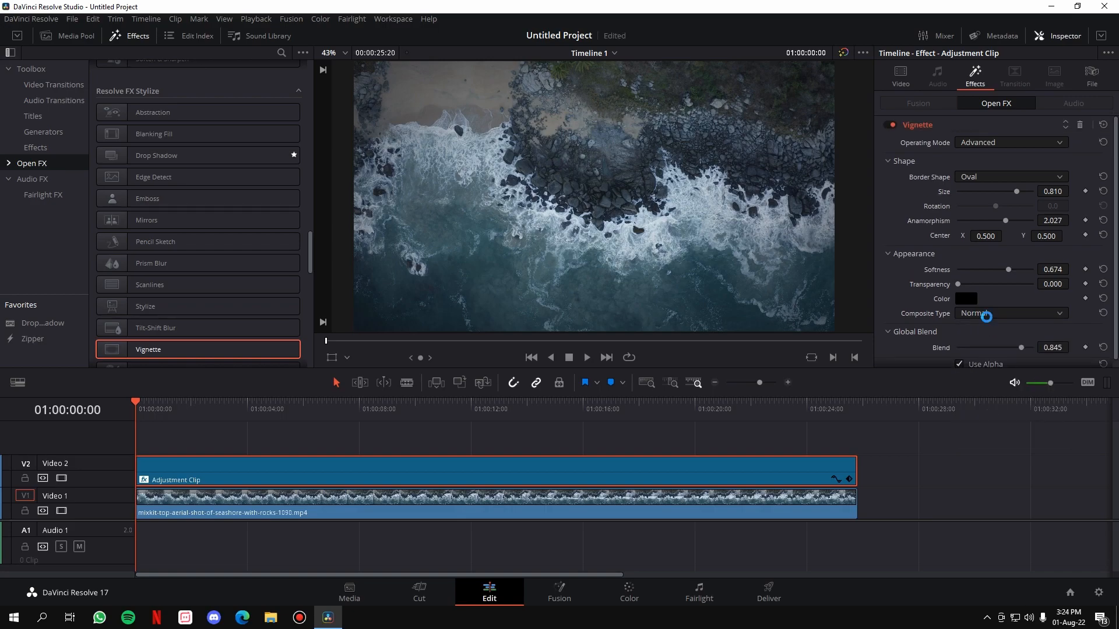
{"action": "mouse_move", "coordinate": [988, 322]}
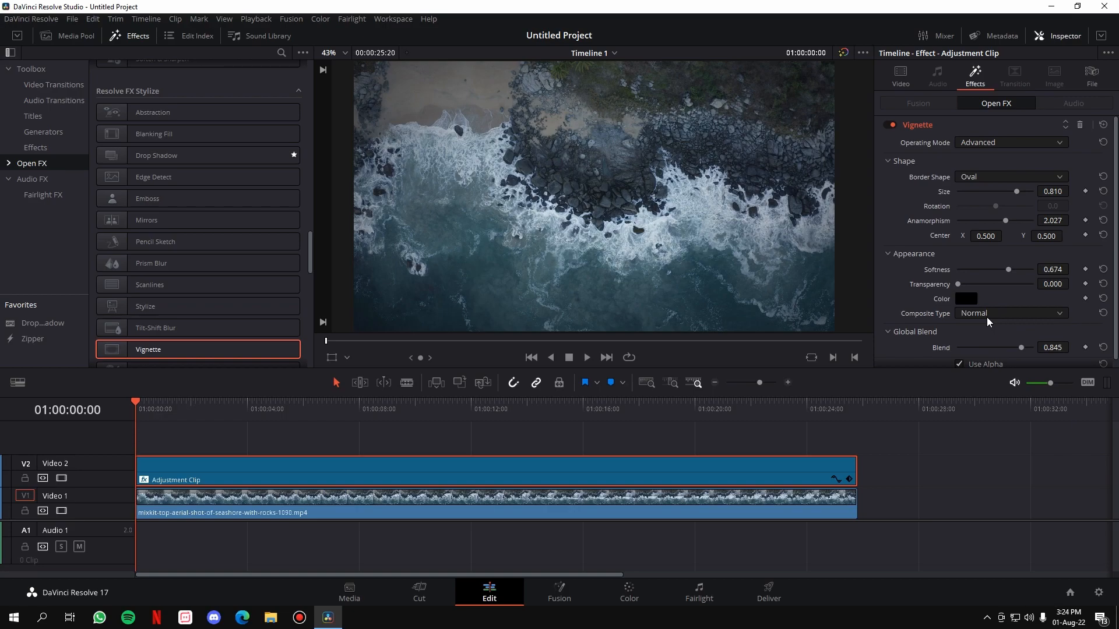
{"action": "mouse_move", "coordinate": [278, 463]}
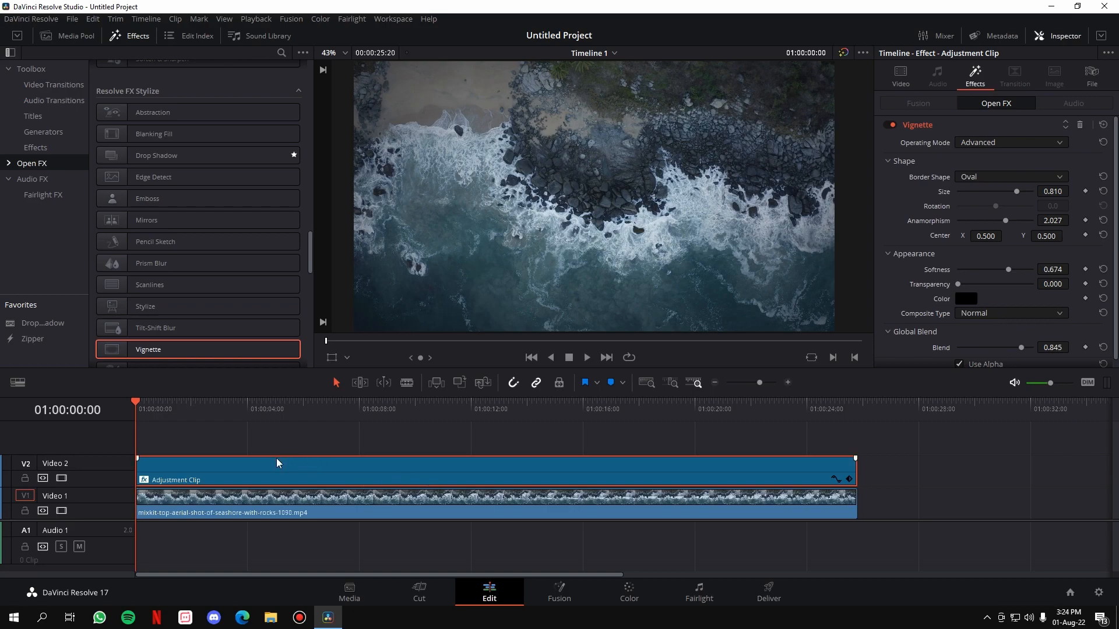
- Play the vignetted seashore timeline from the viewer to preview the result
{"action": "left_click_drag", "start_coordinate": [278, 462], "coordinate": [311, 470]}
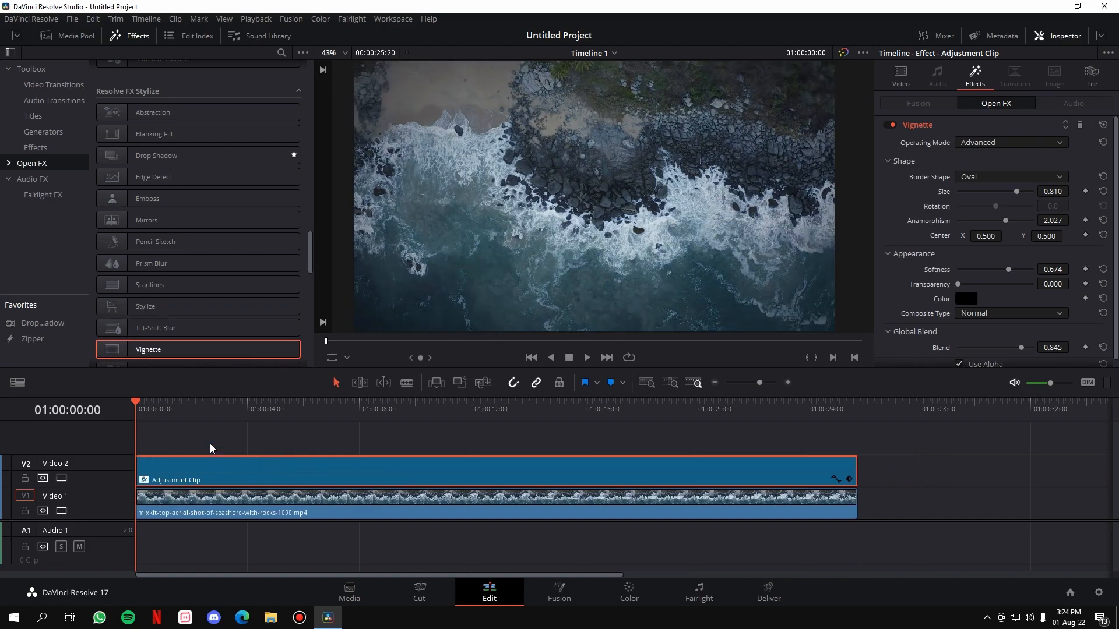
{"action": "left_click", "coordinate": [587, 357]}
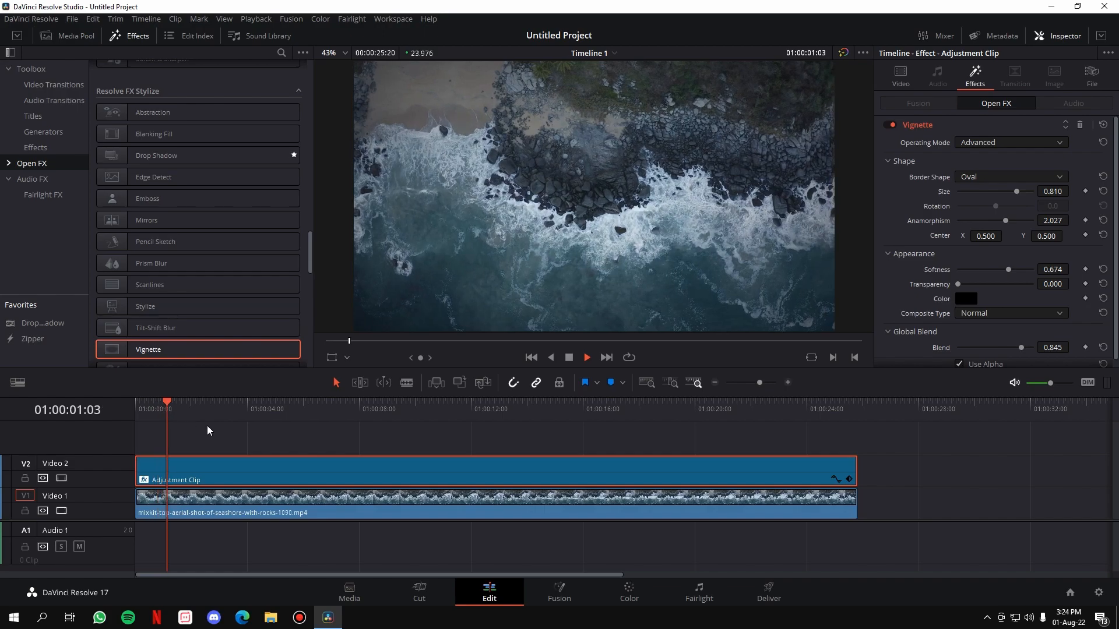
{"action": "left_click", "coordinate": [587, 358]}
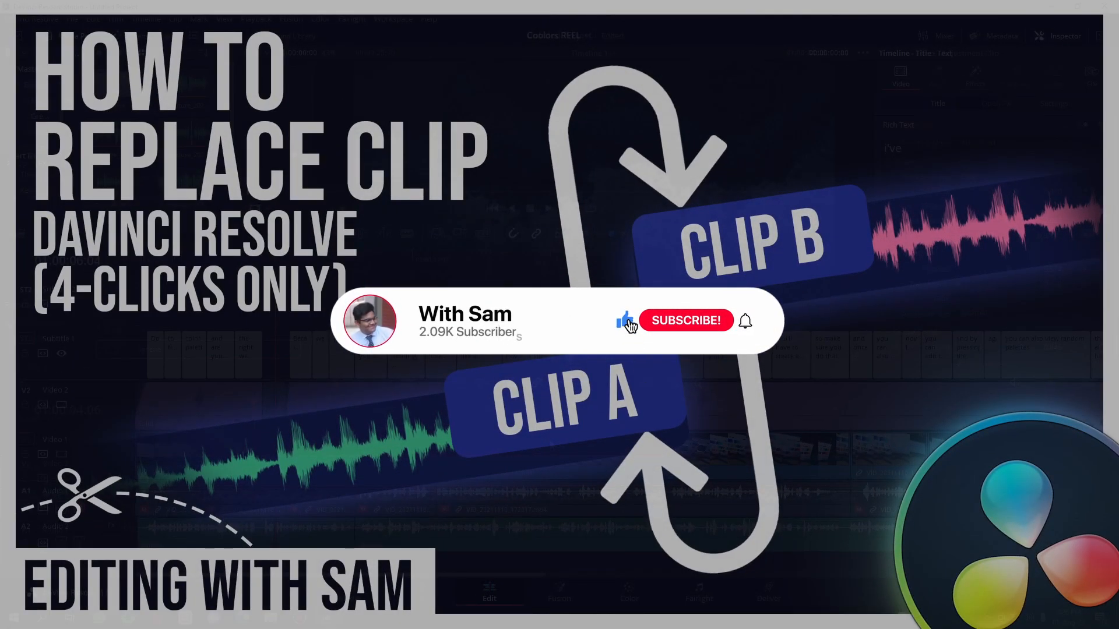
{"action": "left_click", "coordinate": [687, 321]}
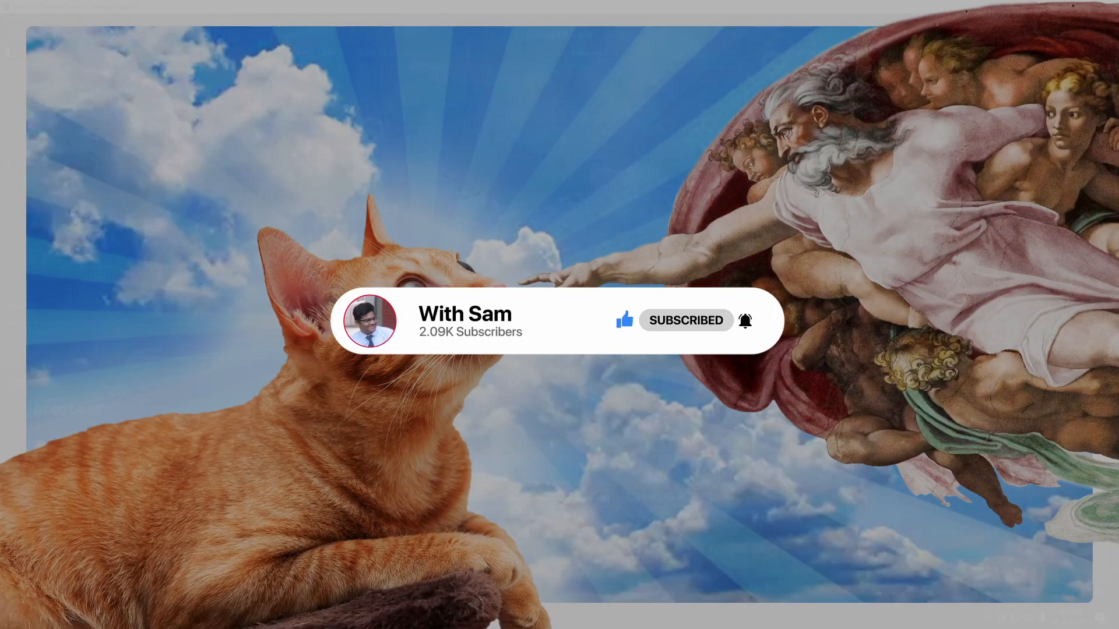